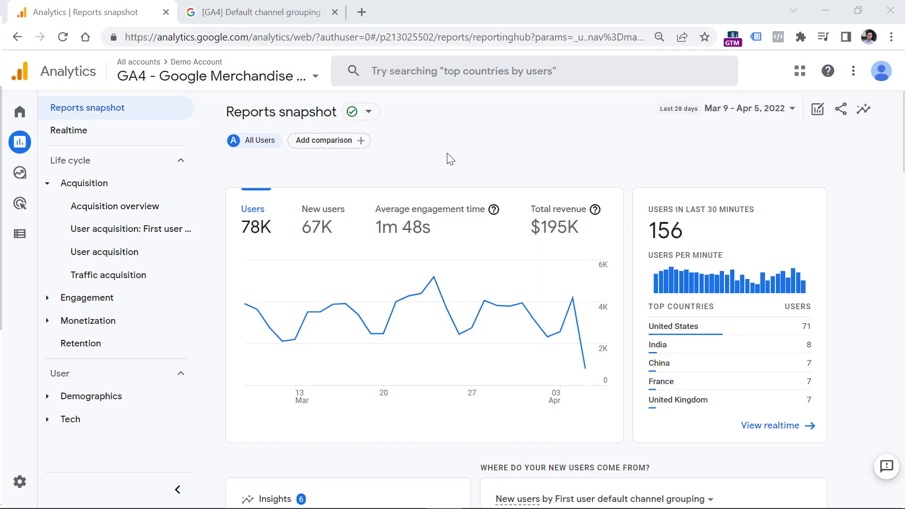
mouse_move(109, 264)
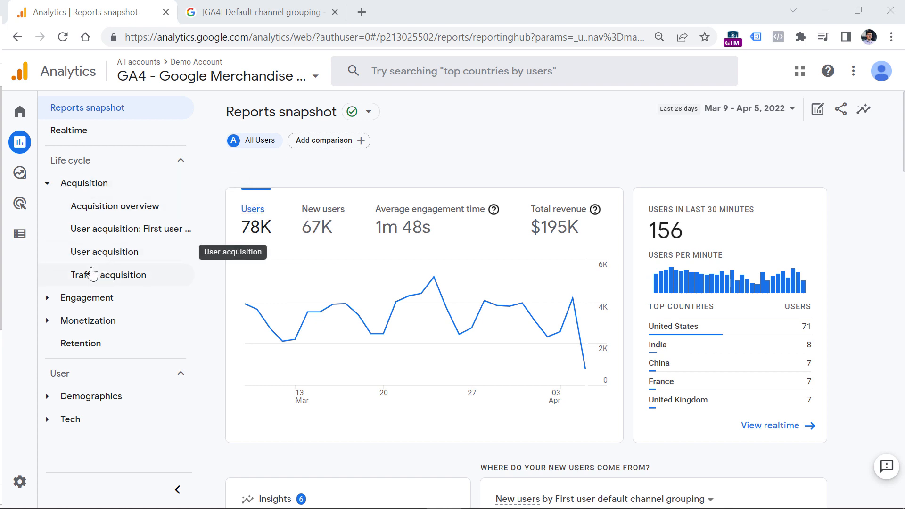
Step: Go to the User acquisition report under Life cycle > Acquisition
click(105, 251)
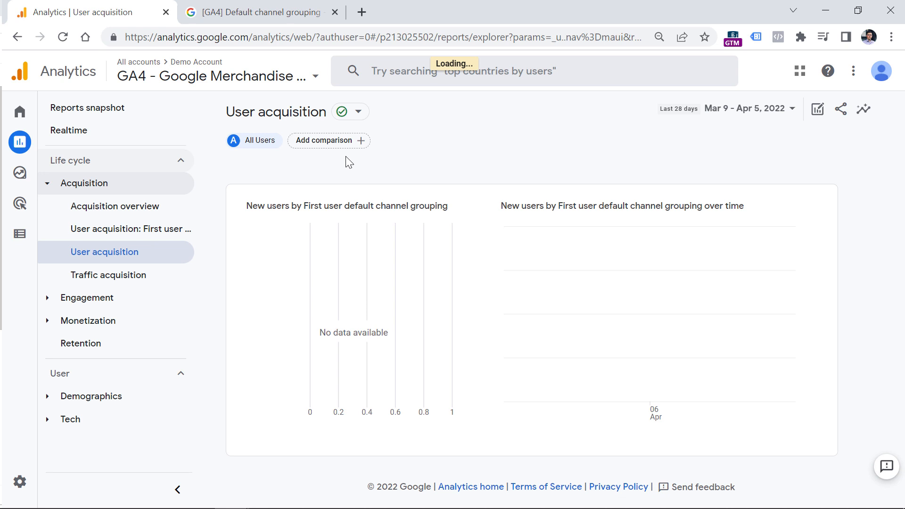
mouse_move(369, 201)
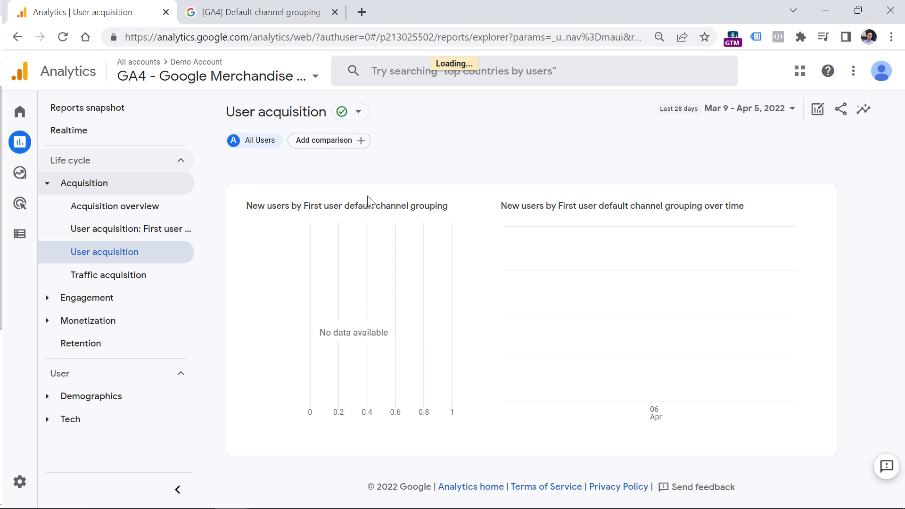
mouse_move(363, 181)
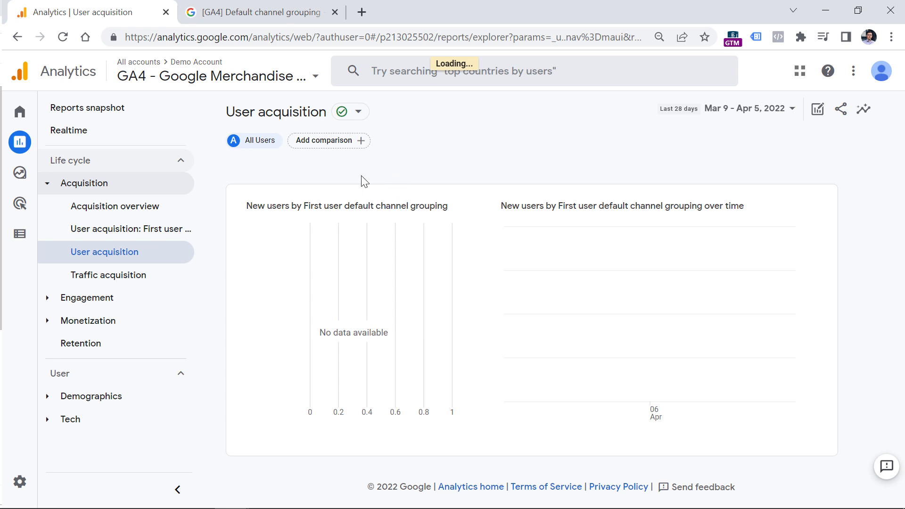
Step: Load the User acquisition report and bring the new users by first user default channel table into view
click(105, 252)
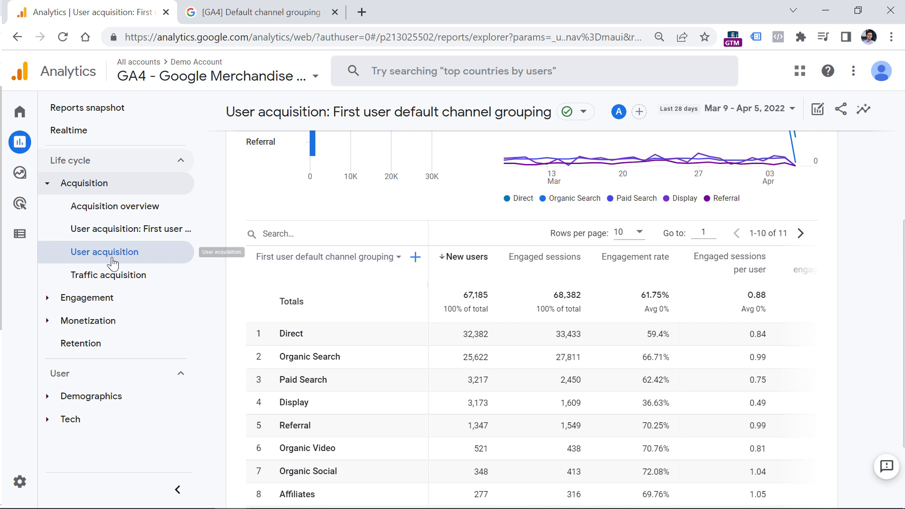
mouse_move(334, 256)
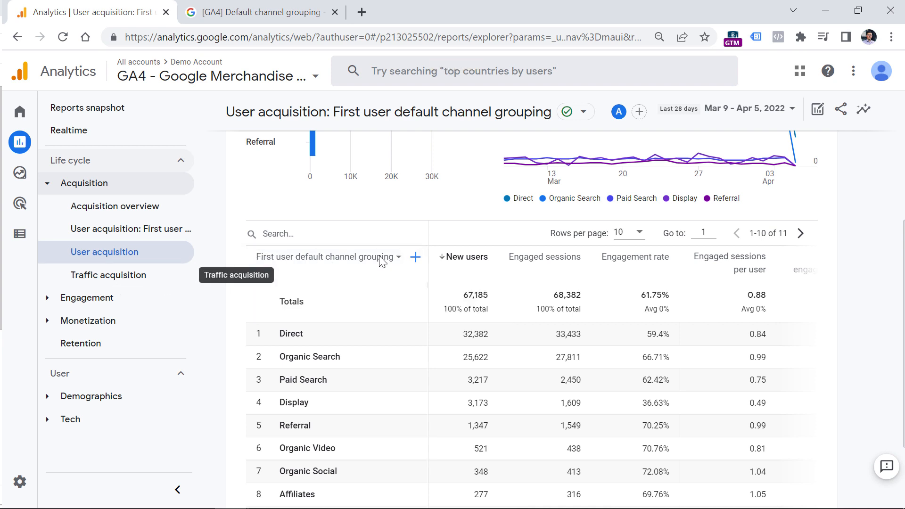
mouse_move(324, 256)
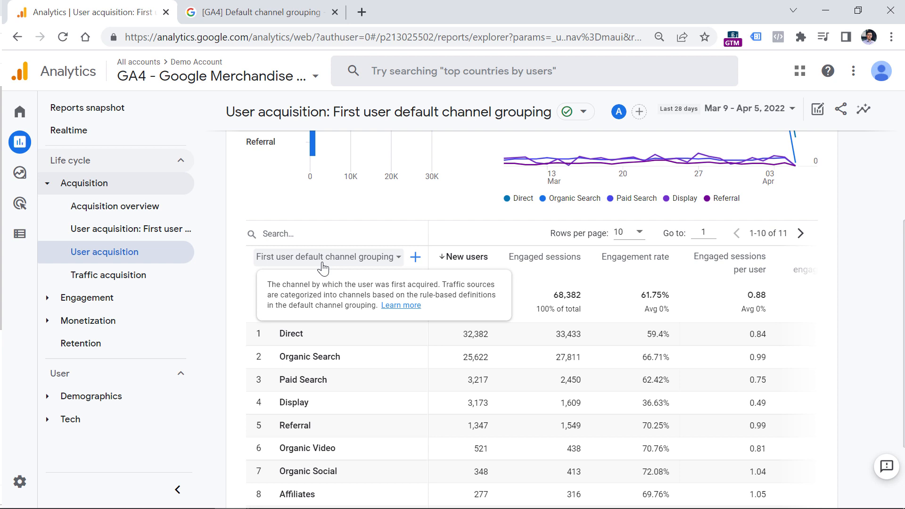
scroll(down, 3)
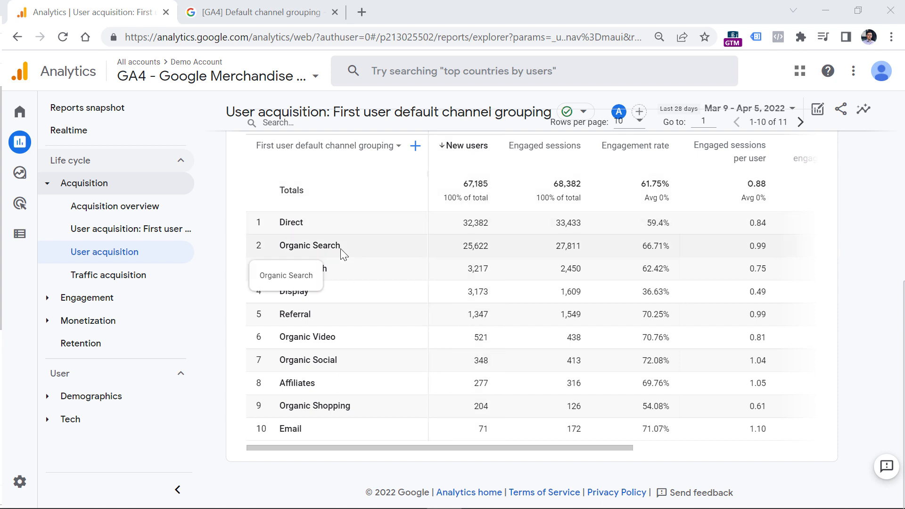
mouse_move(182, 312)
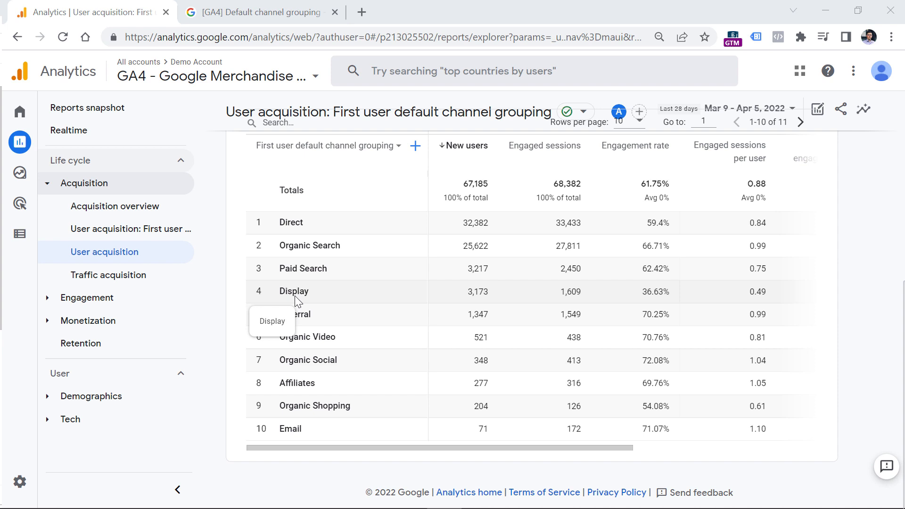
mouse_move(302, 318)
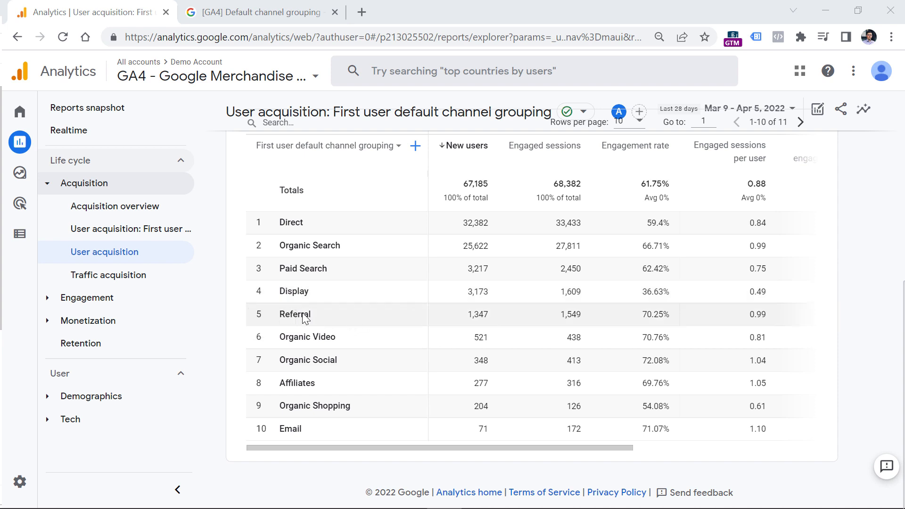
mouse_move(328, 364)
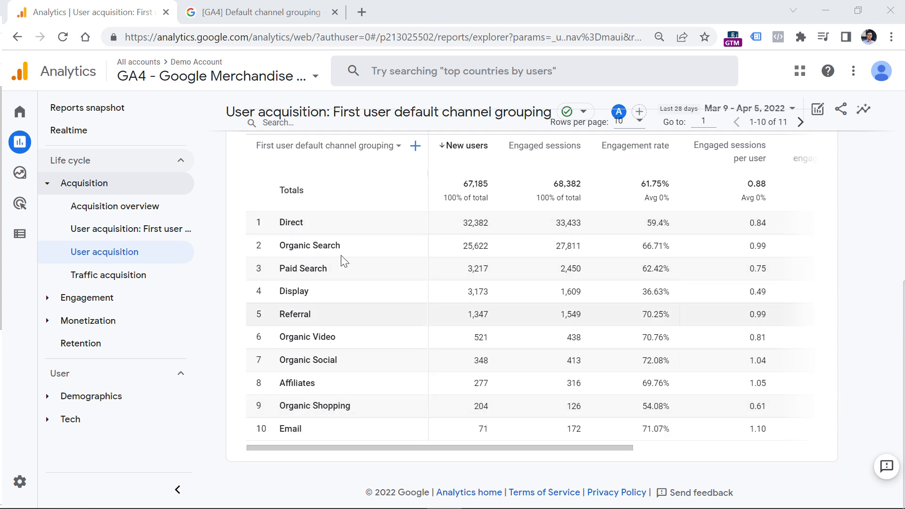
mouse_move(299, 338)
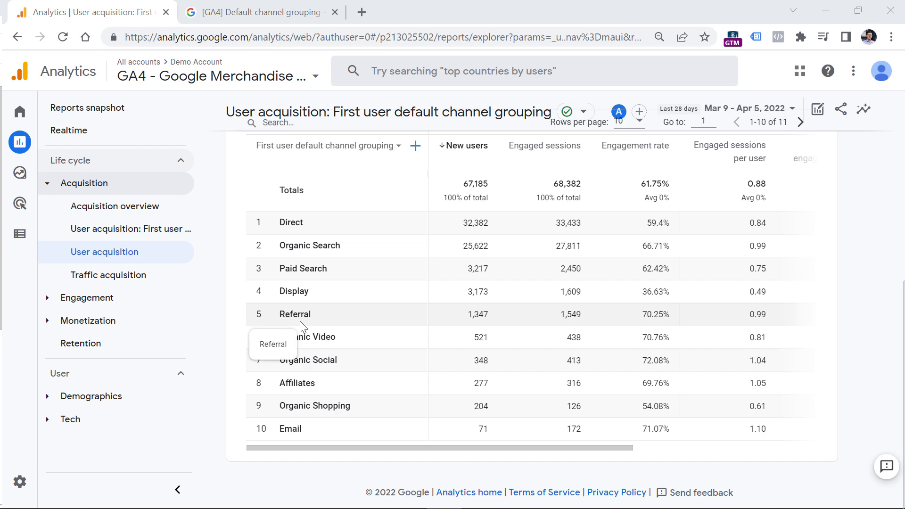
mouse_move(326, 315)
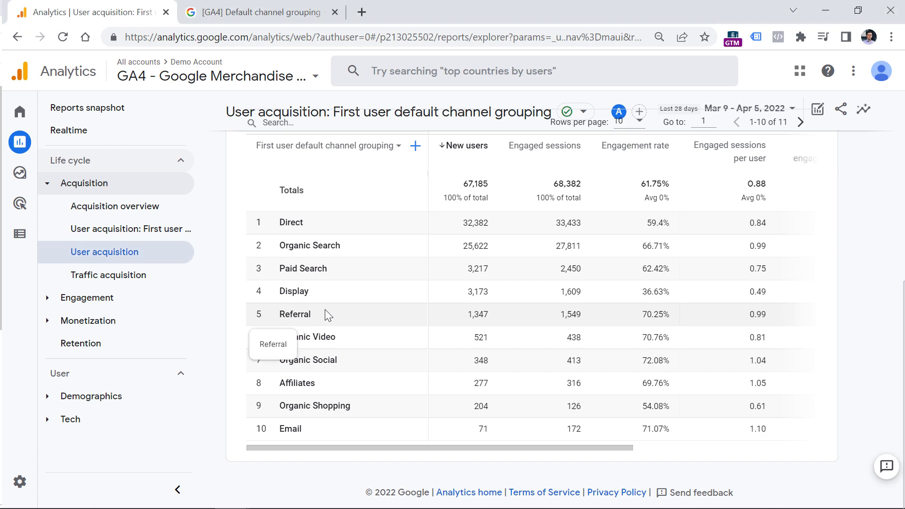
Step: Switch to the '[GA4] Default channel grouping' help article and reach its channel definitions table starting with Paid Search
click(260, 12)
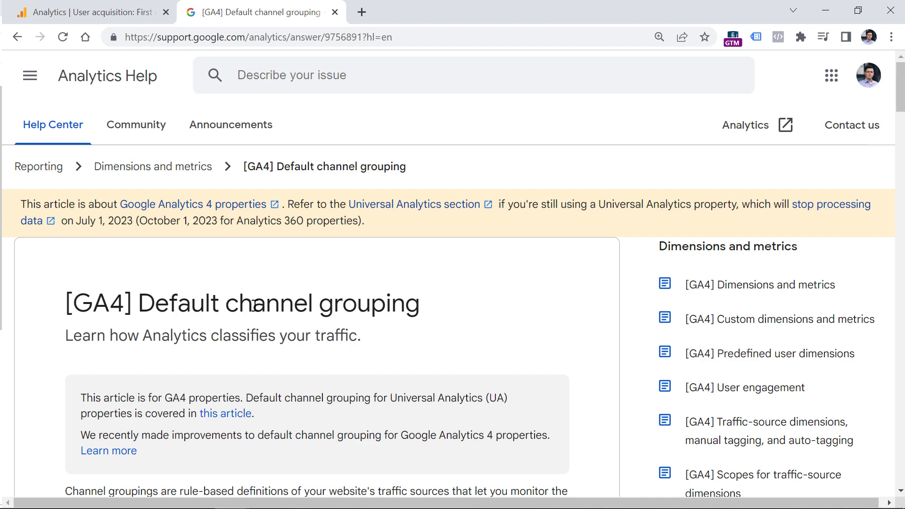
scroll(down, 3)
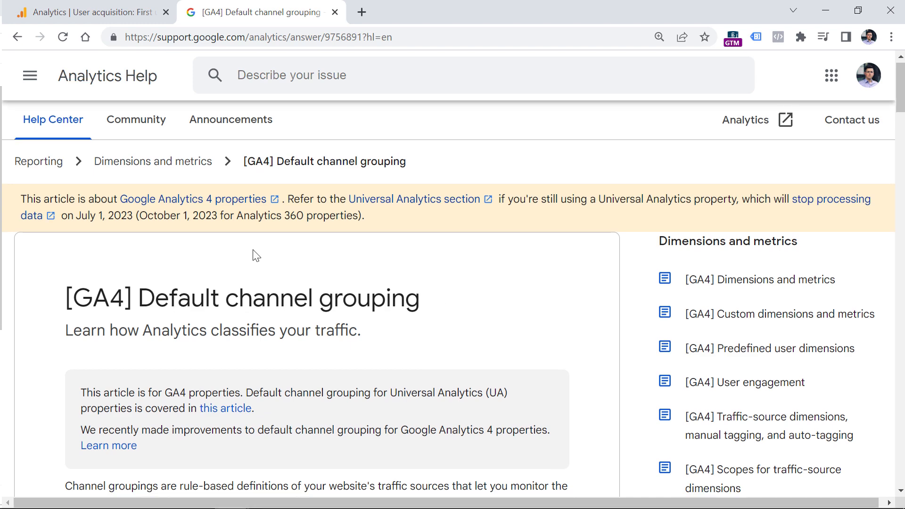
scroll(down, 3)
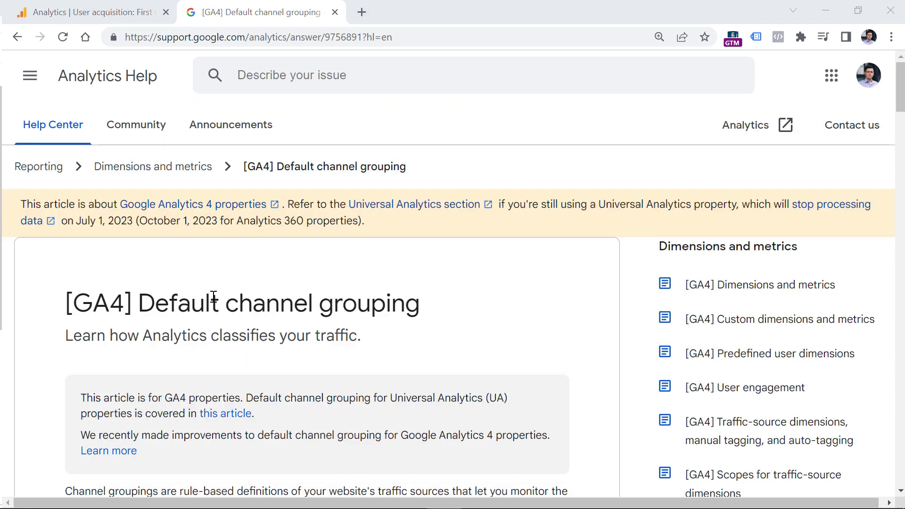
scroll(down, 3)
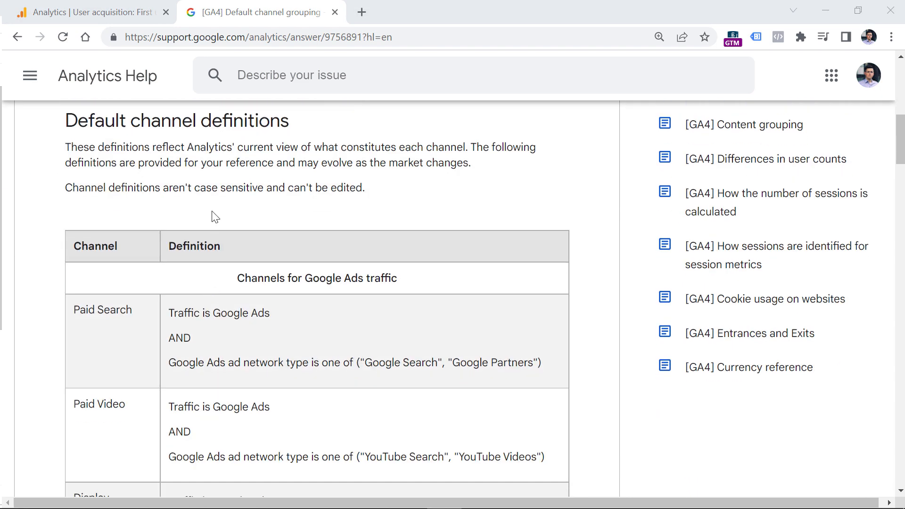
mouse_move(94, 326)
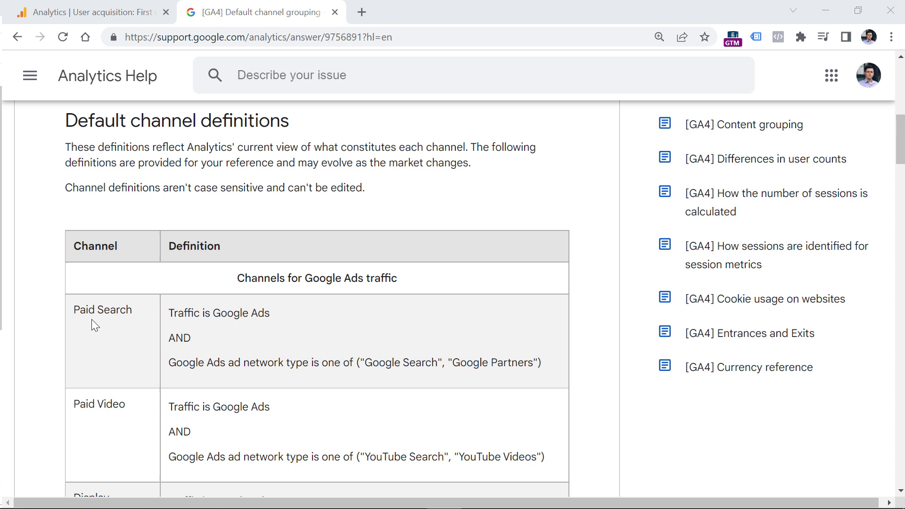
mouse_move(238, 305)
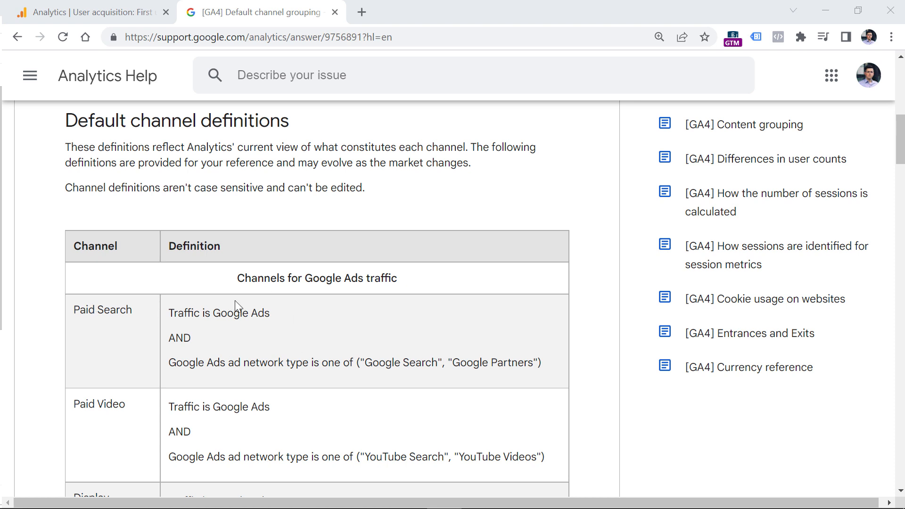
mouse_move(234, 338)
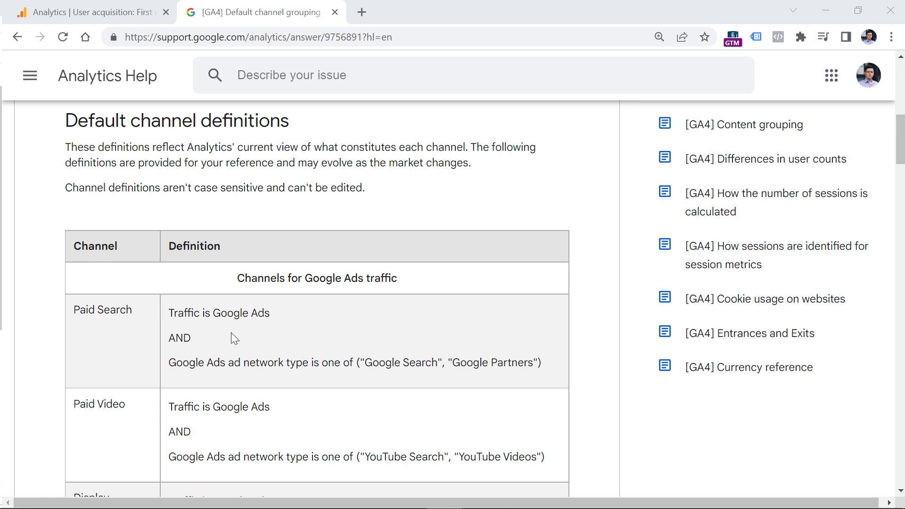
mouse_move(231, 277)
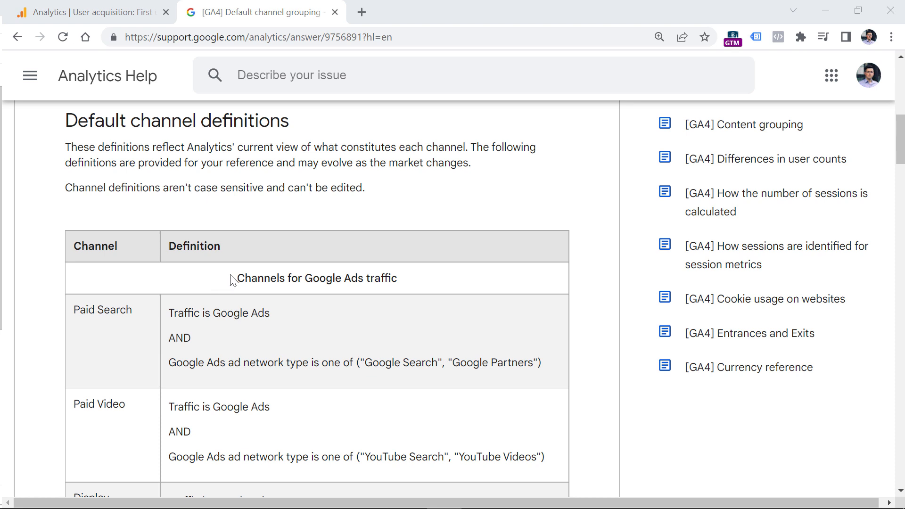
Step: Move down to the 'Channels for manual traffic' section showing Direct, Paid Shopping and Paid Search rules
scroll(down, 3)
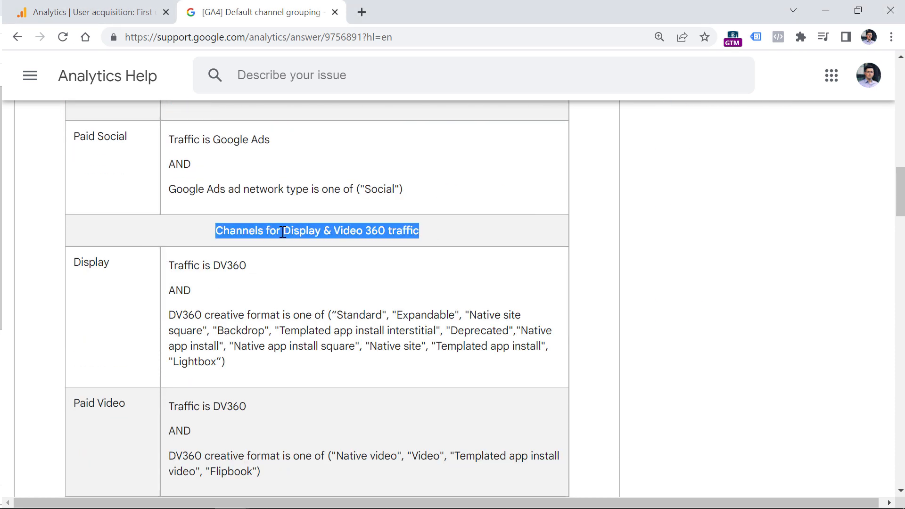
scroll(down, 3)
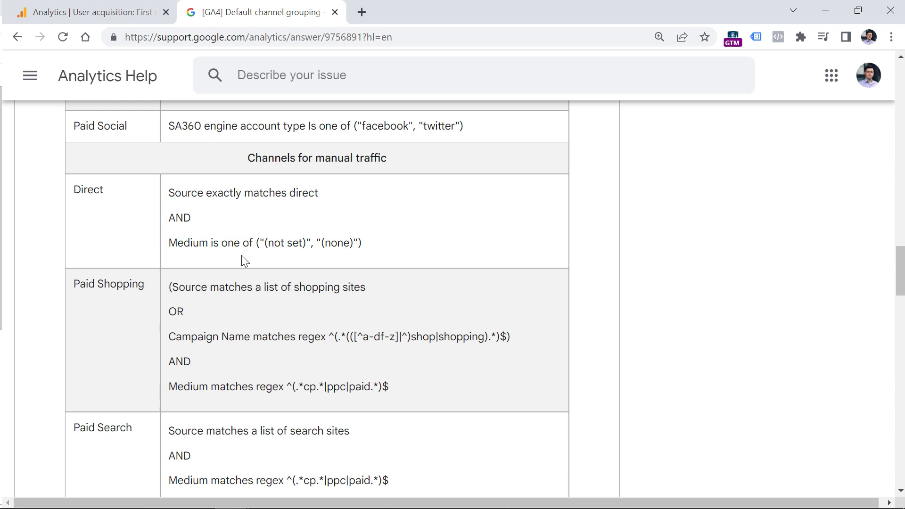
mouse_move(251, 193)
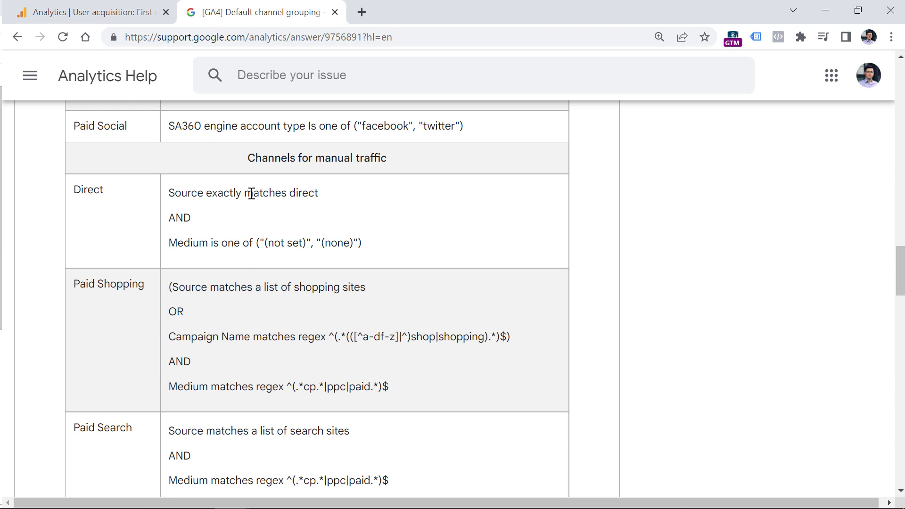
mouse_move(249, 156)
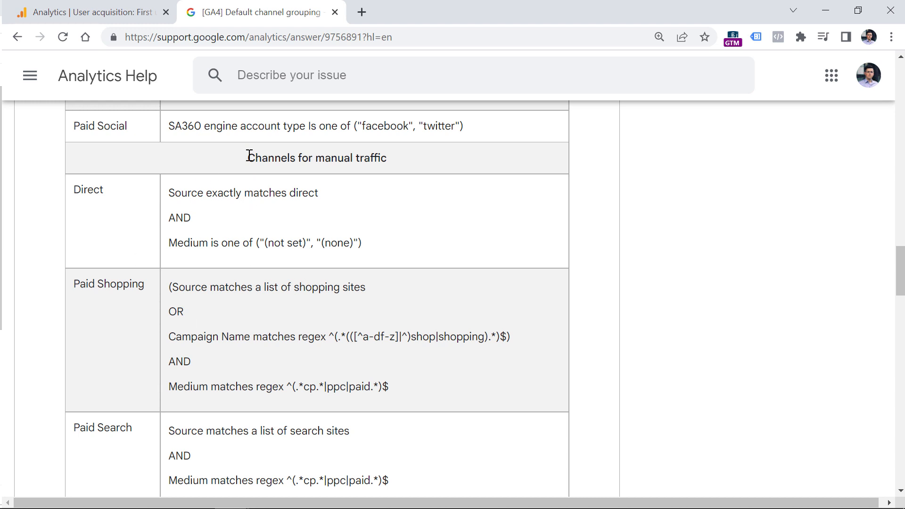
double_click(317, 157)
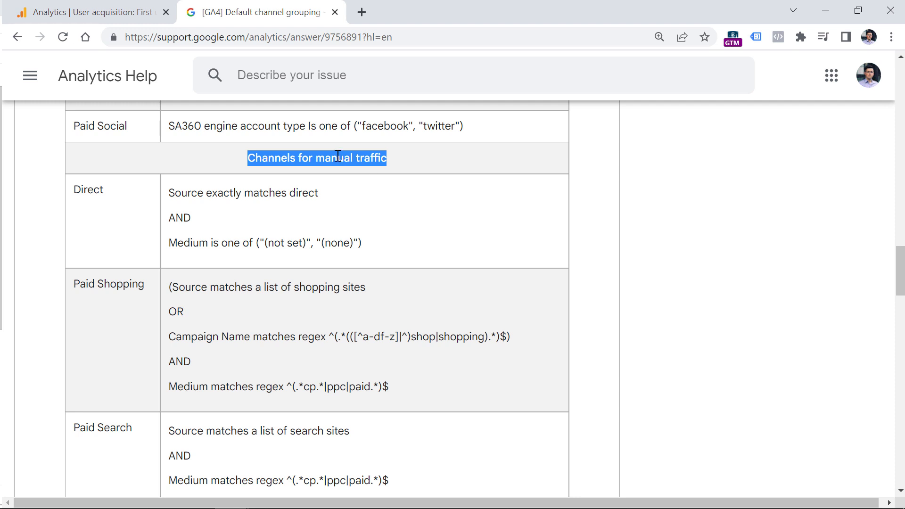
scroll(down, 3)
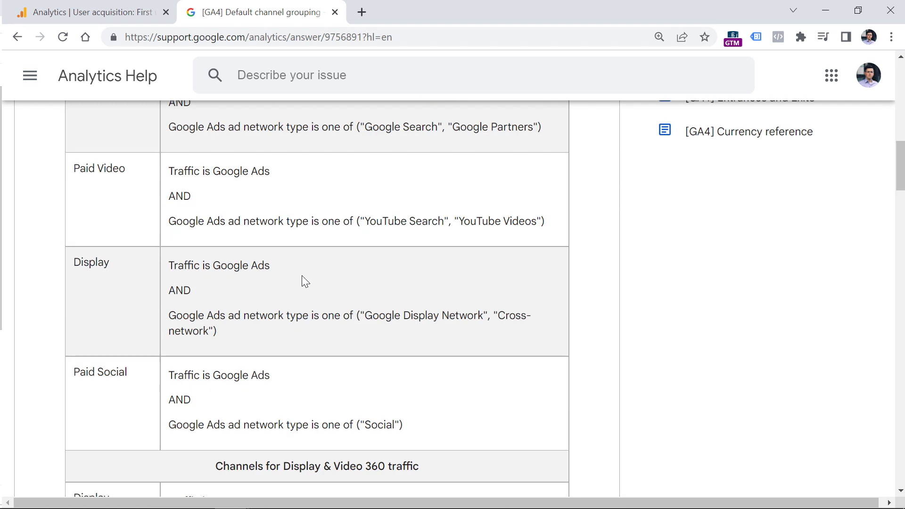
scroll(down, 3)
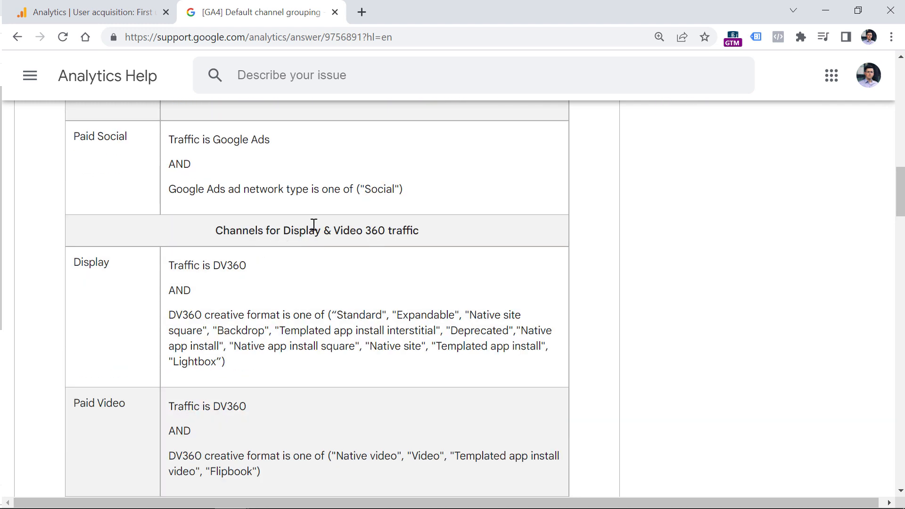
scroll(down, 3)
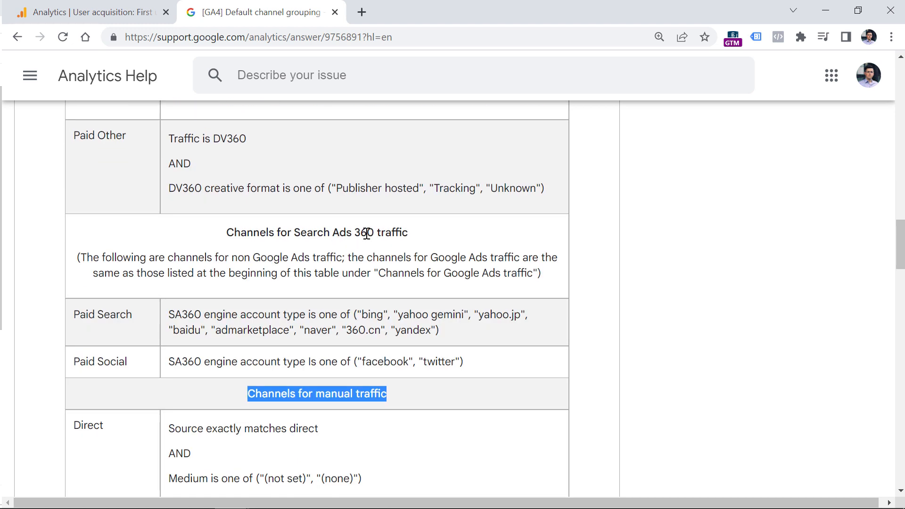
scroll(down, 3)
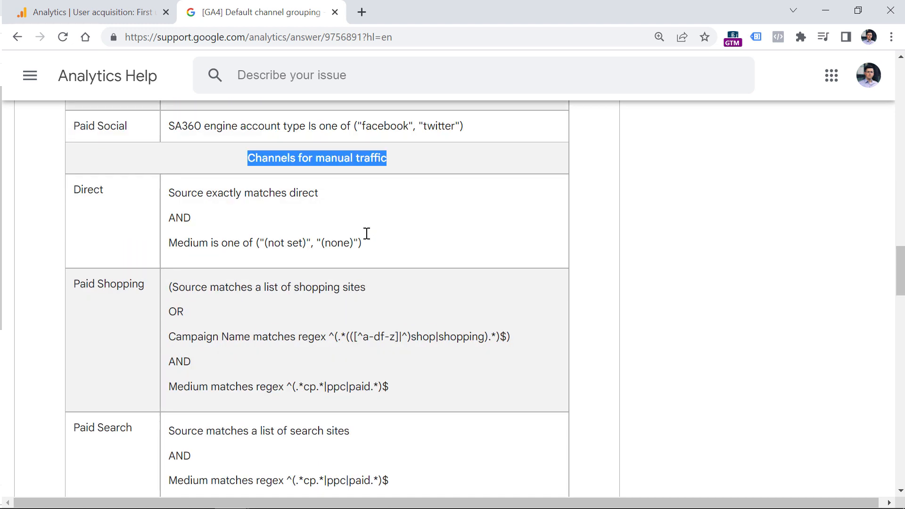
click(176, 187)
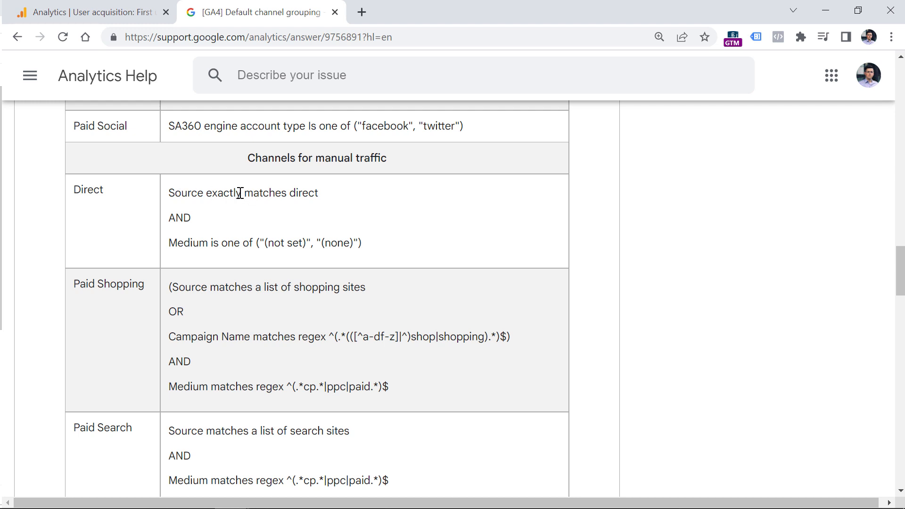
mouse_move(295, 248)
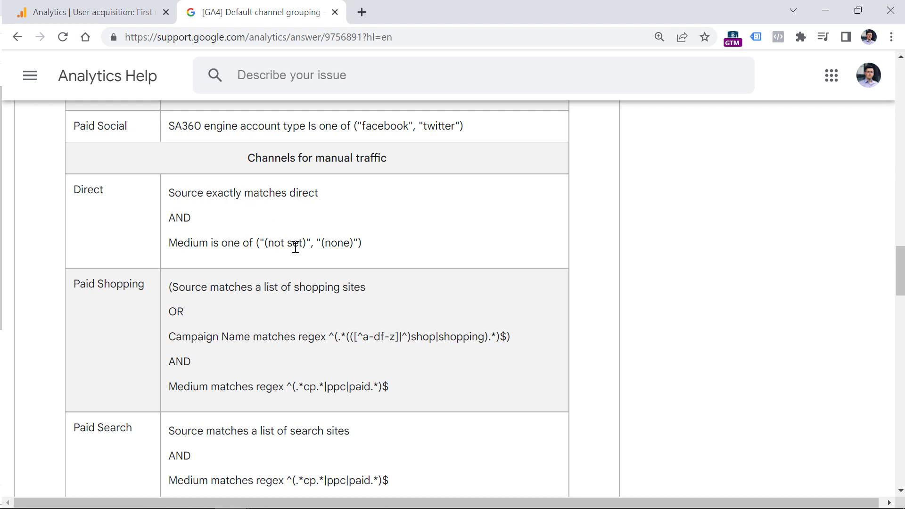
mouse_move(87, 187)
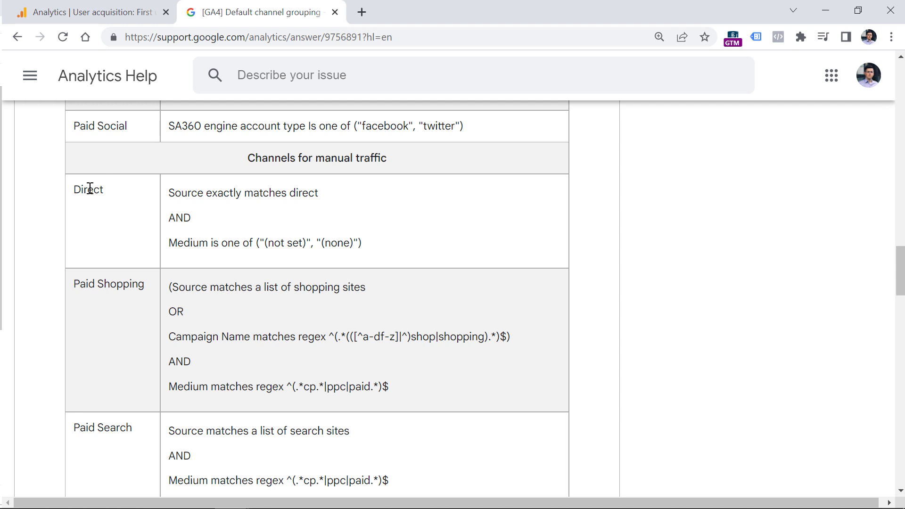
Step: Review the Organic channel rows, highlighting the Organic Social source rule text
scroll(down, 3)
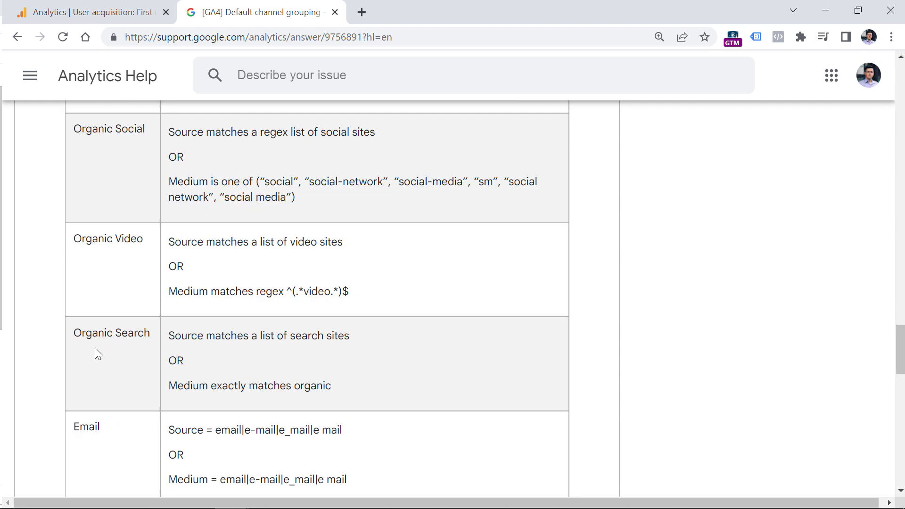
mouse_move(182, 352)
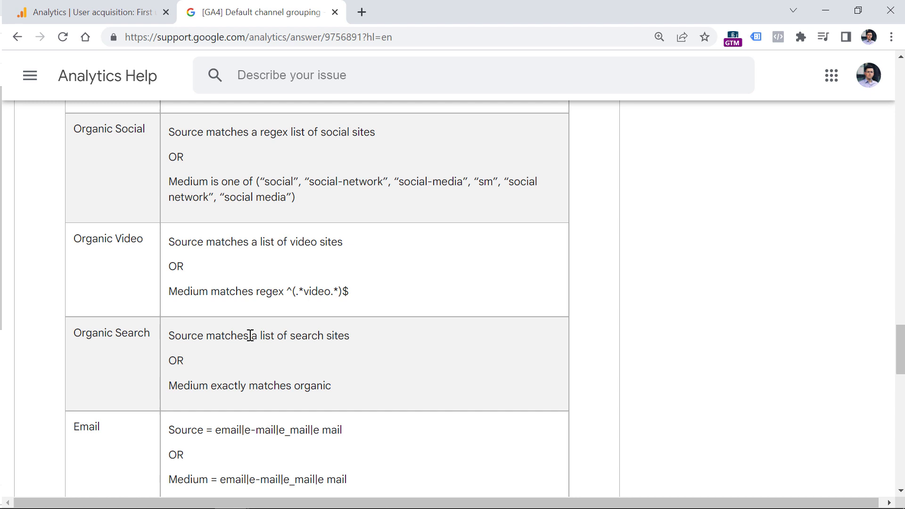
mouse_move(106, 333)
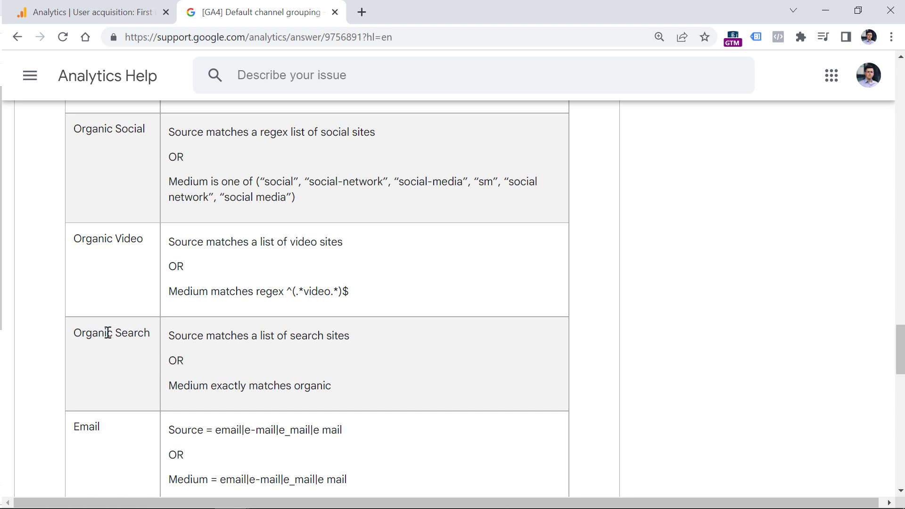
mouse_move(436, 284)
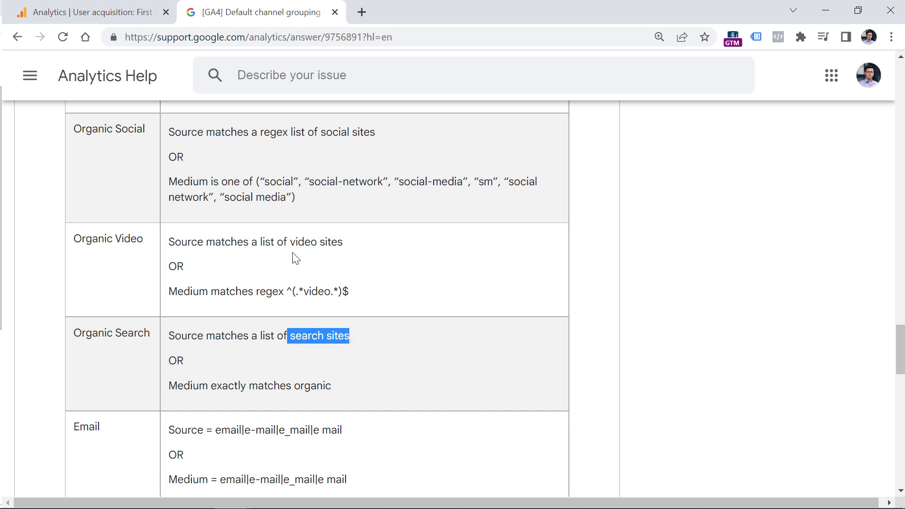
scroll(down, 3)
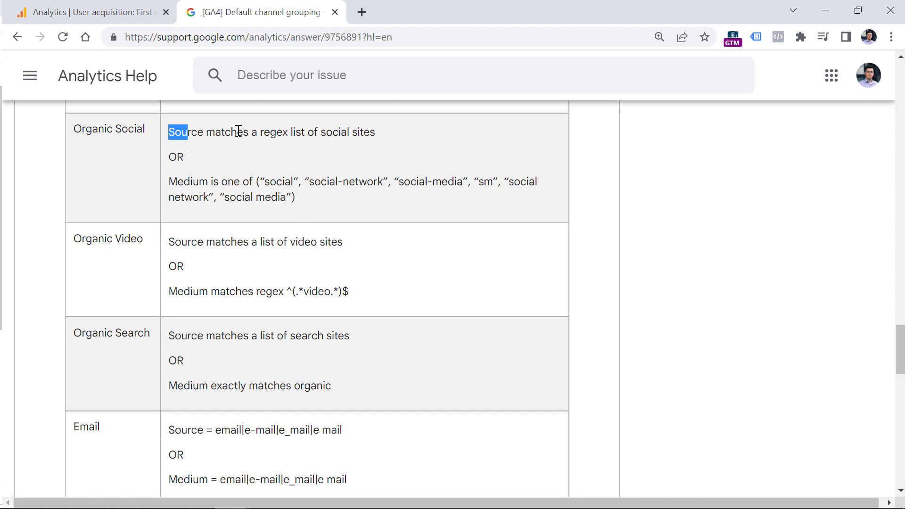
drag(167, 132, 375, 132)
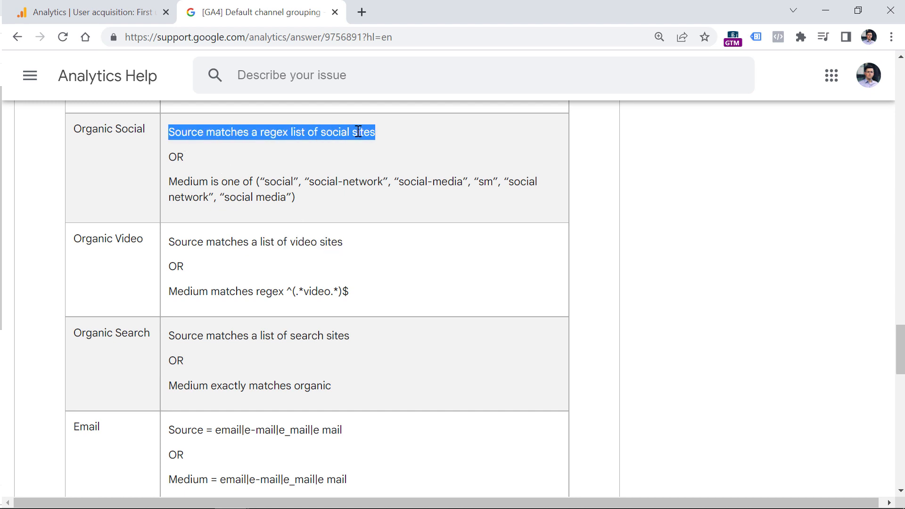
mouse_move(388, 189)
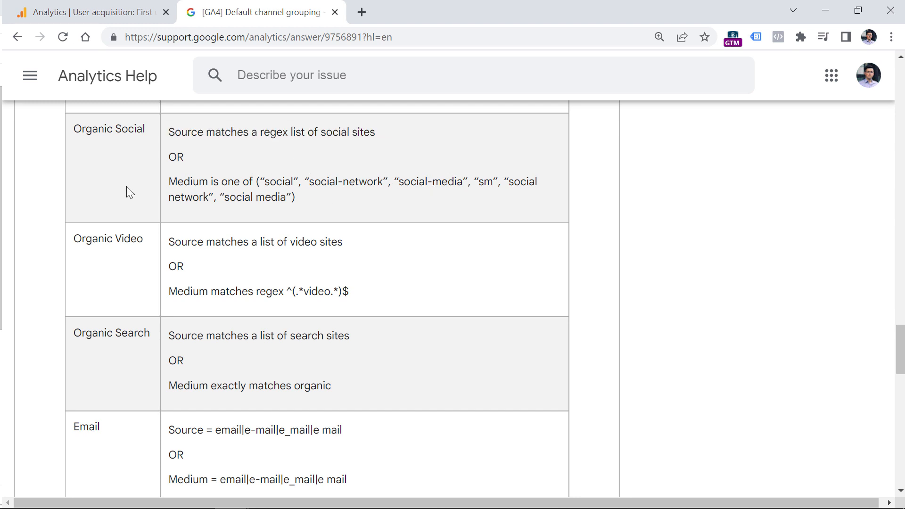
double_click(109, 129)
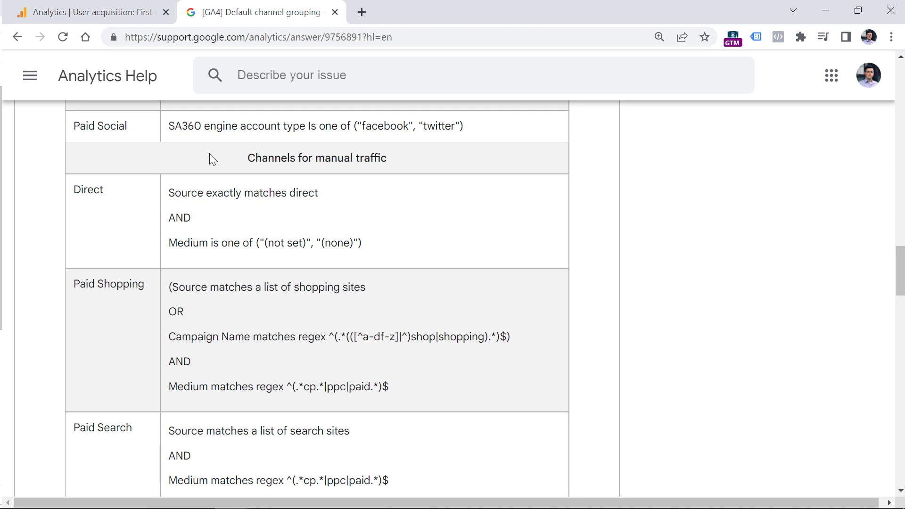
mouse_move(233, 374)
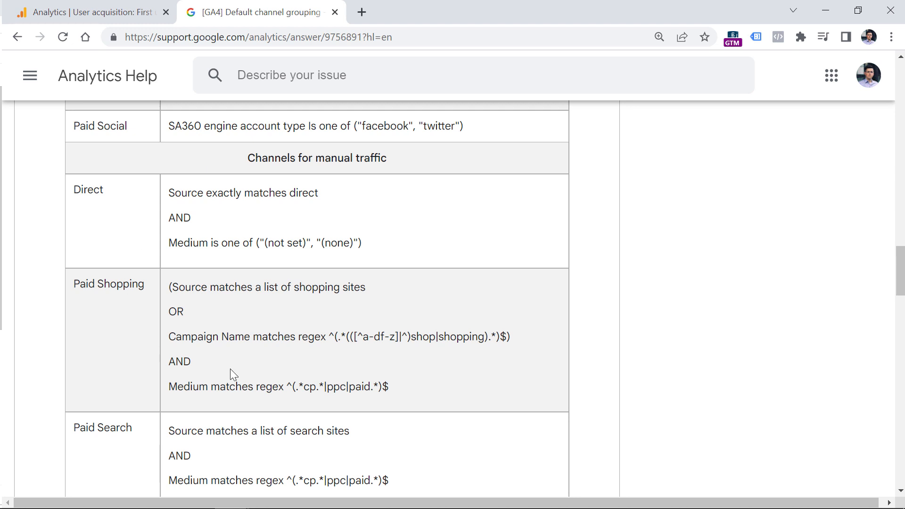
mouse_move(241, 161)
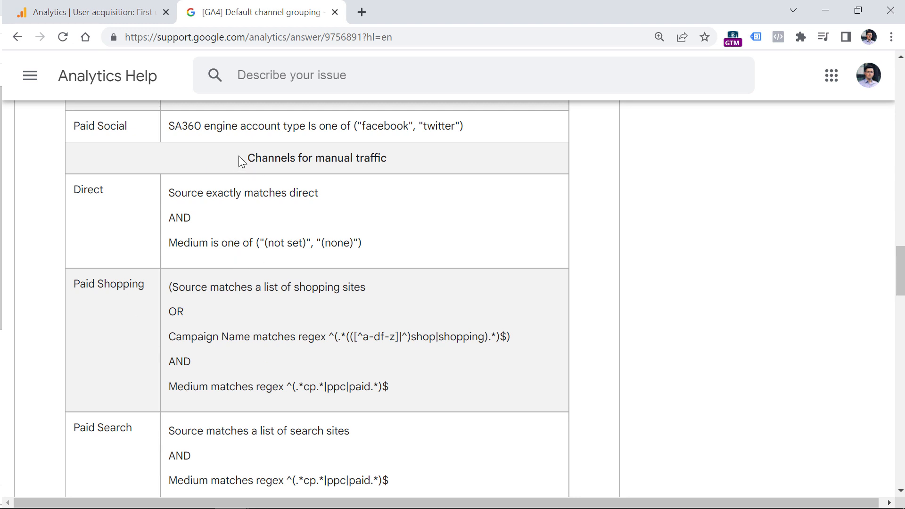
Step: Continue through the Paid channel rows to the end of the manual traffic table and the sources-and-categories section
double_click(317, 158)
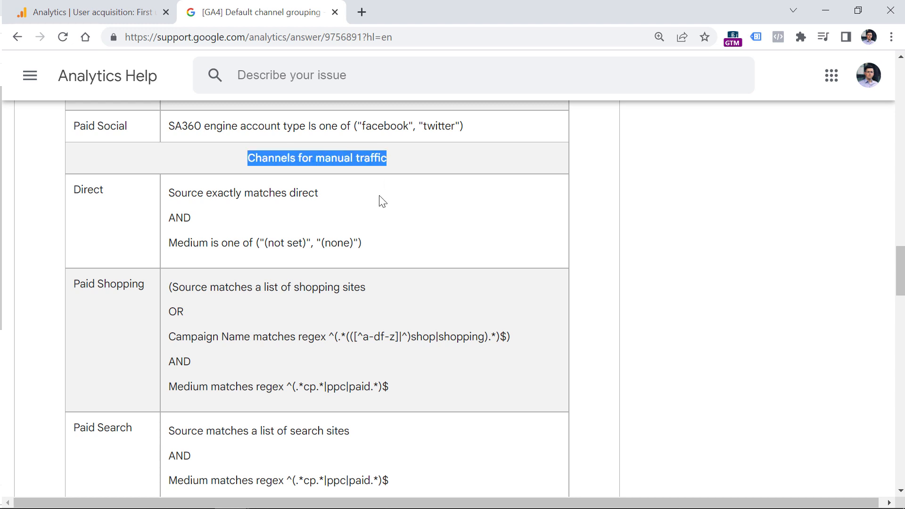
scroll(down, 3)
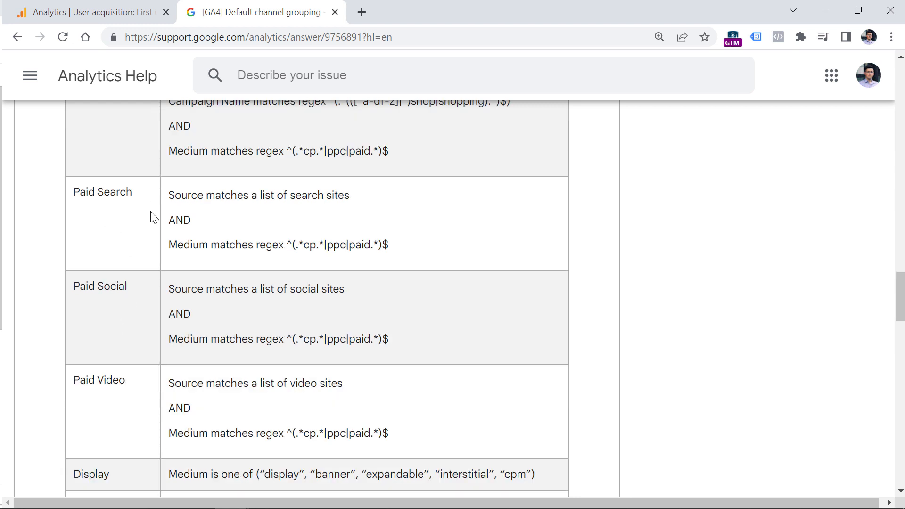
scroll(down, 3)
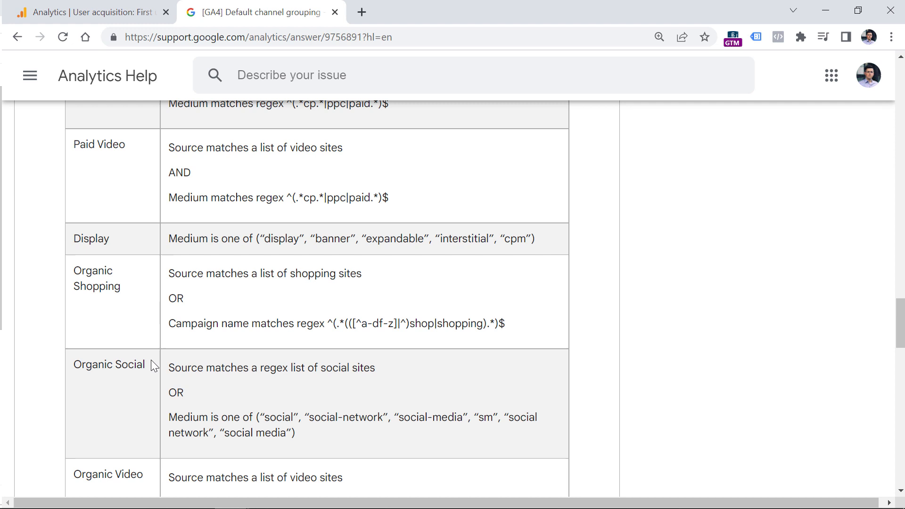
mouse_move(139, 368)
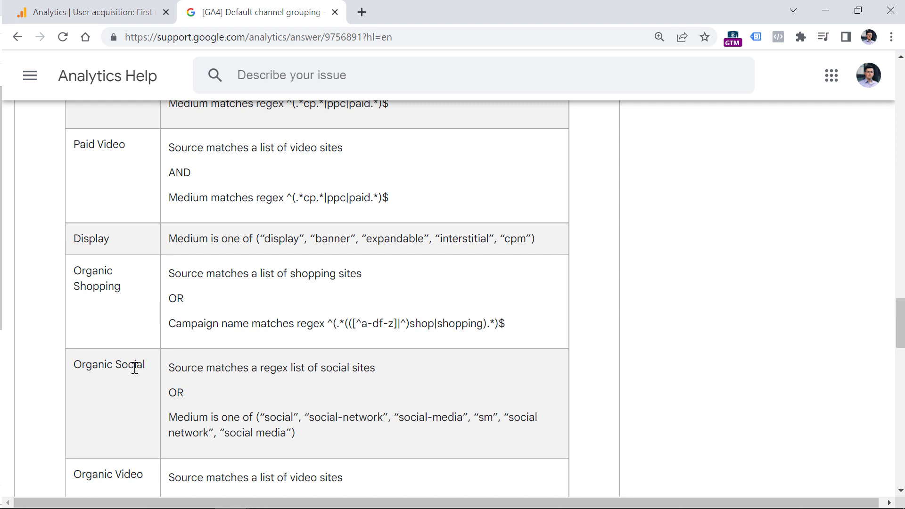
mouse_move(318, 277)
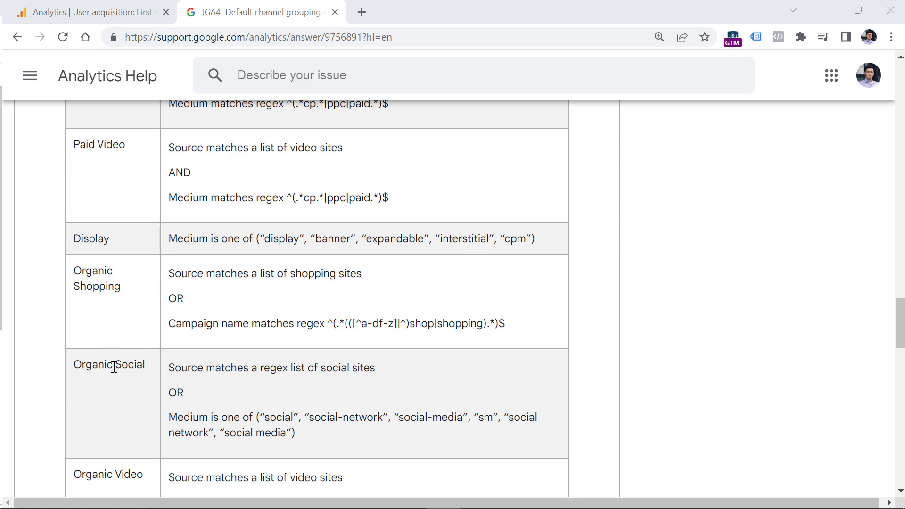
scroll(down, 3)
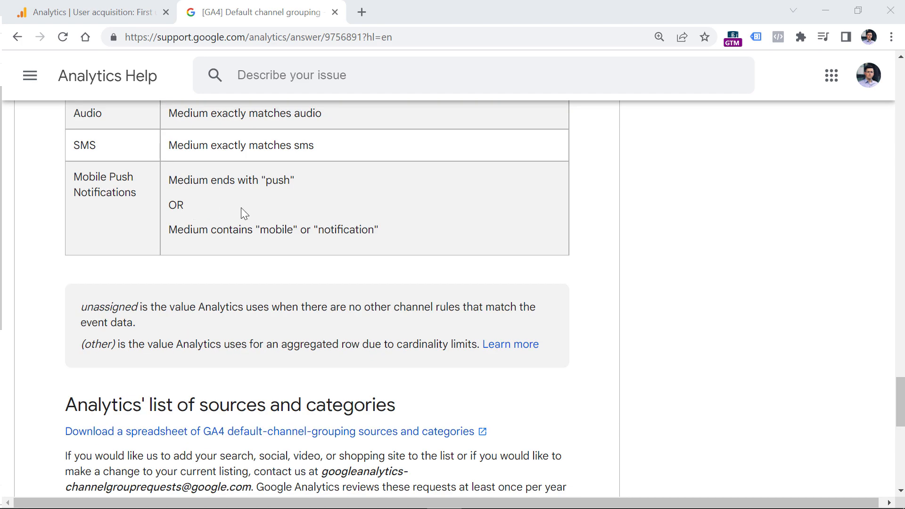
Step: Download the GA4 sources and categories spreadsheet and open the .xlsx in Excel
scroll(down, 3)
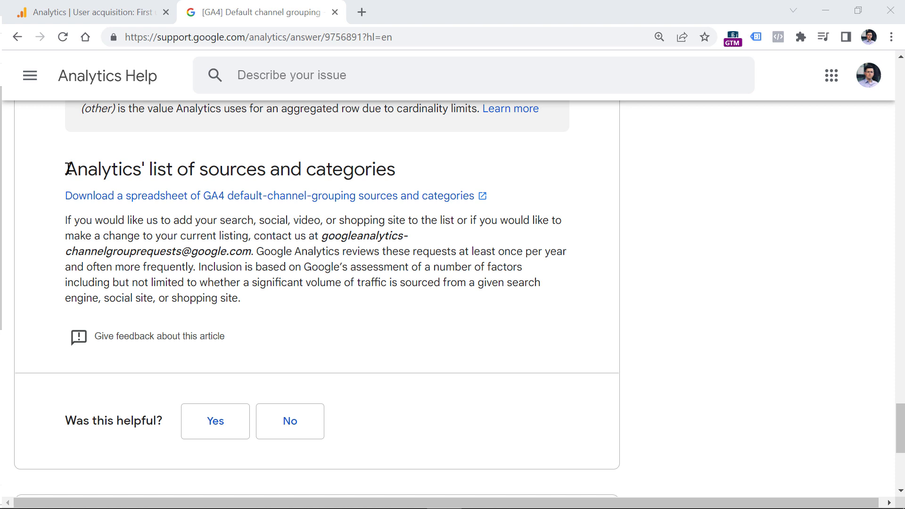
triple_click(230, 169)
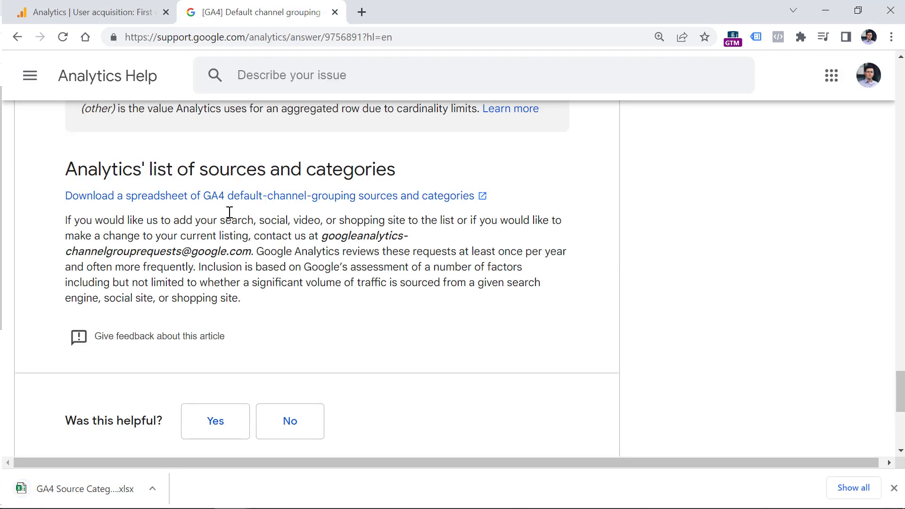
click(86, 489)
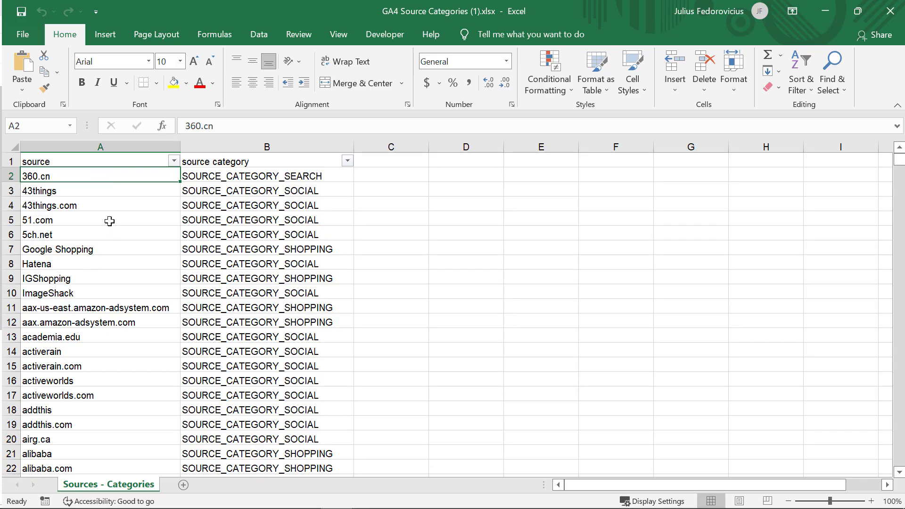
Step: Browse the GA4 Source Categories sheet down to later entries, xing through youku, with their search, social and video categories
click(100, 161)
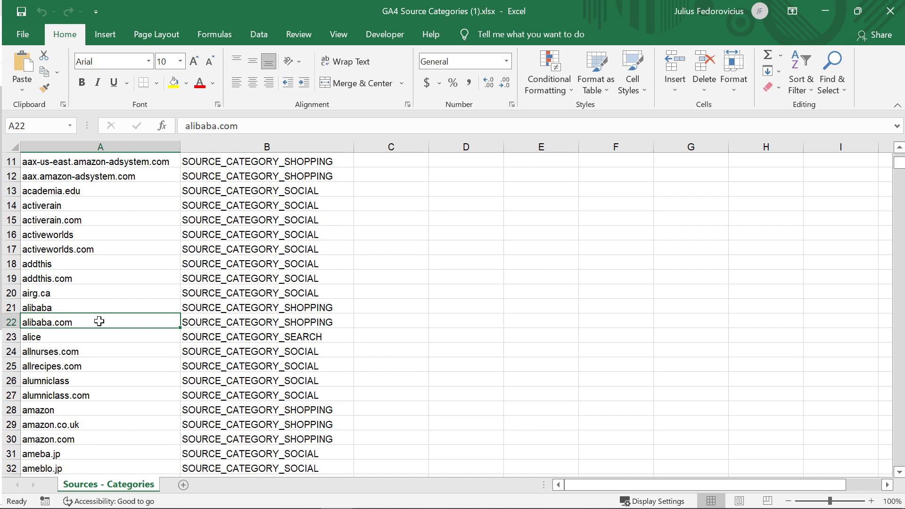
mouse_move(73, 264)
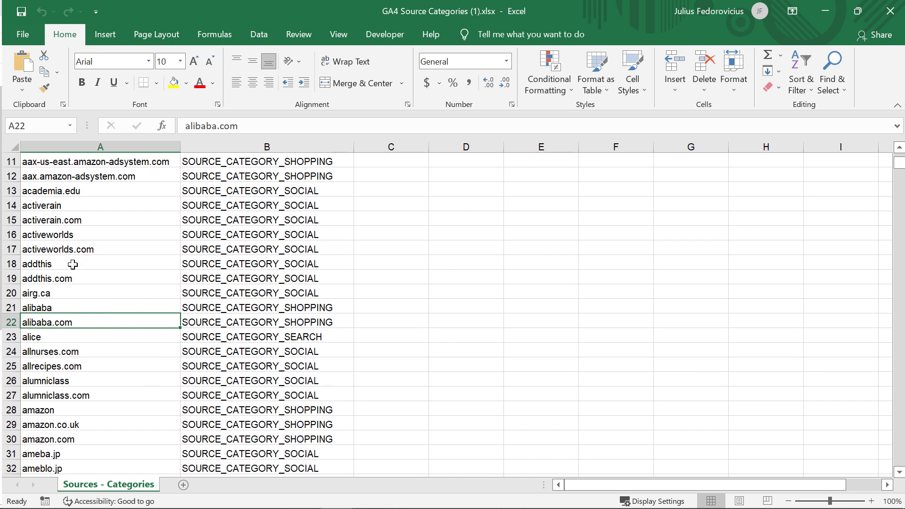
mouse_move(91, 334)
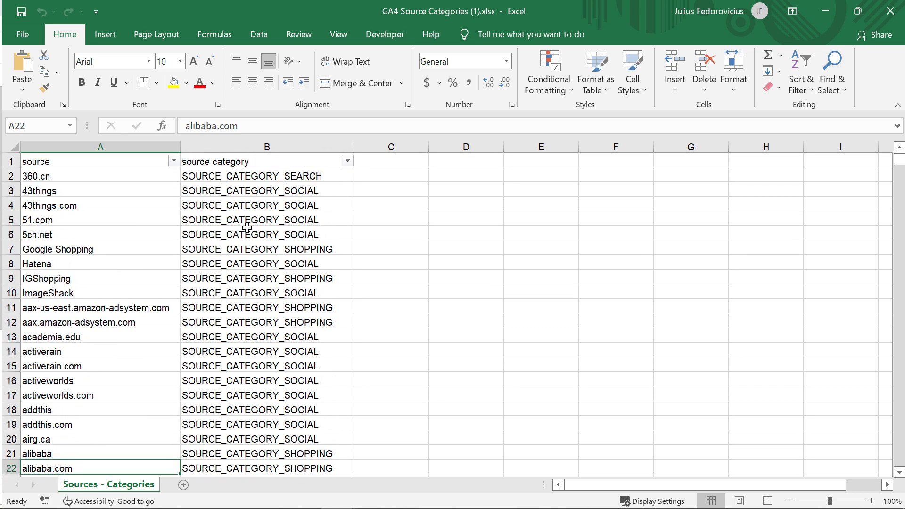
scroll(down, 3)
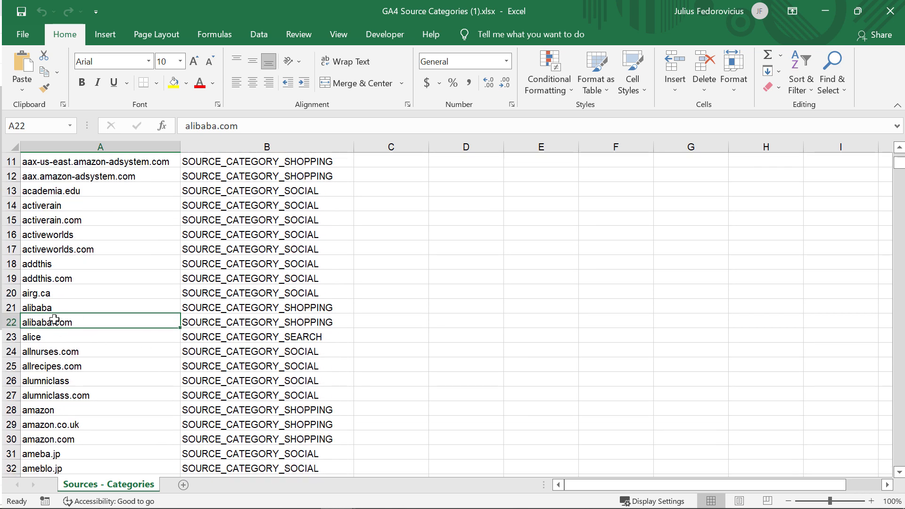
click(266, 323)
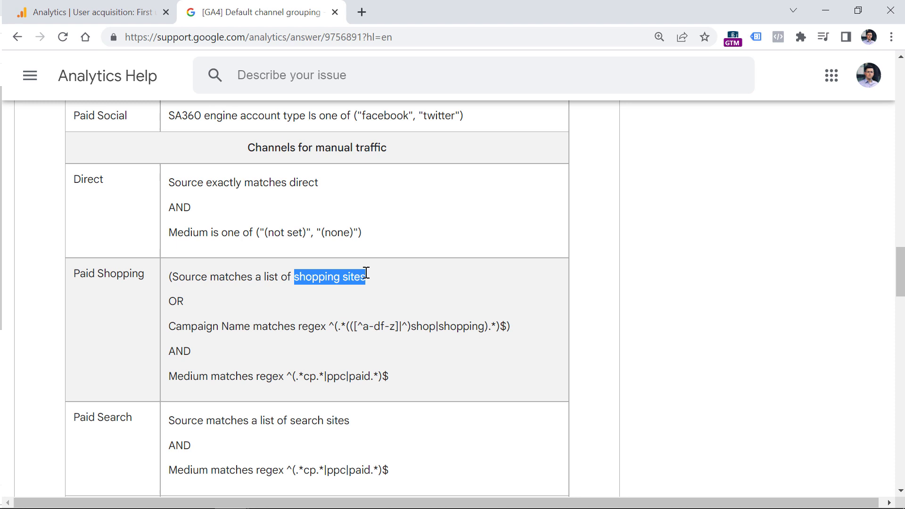
click(329, 276)
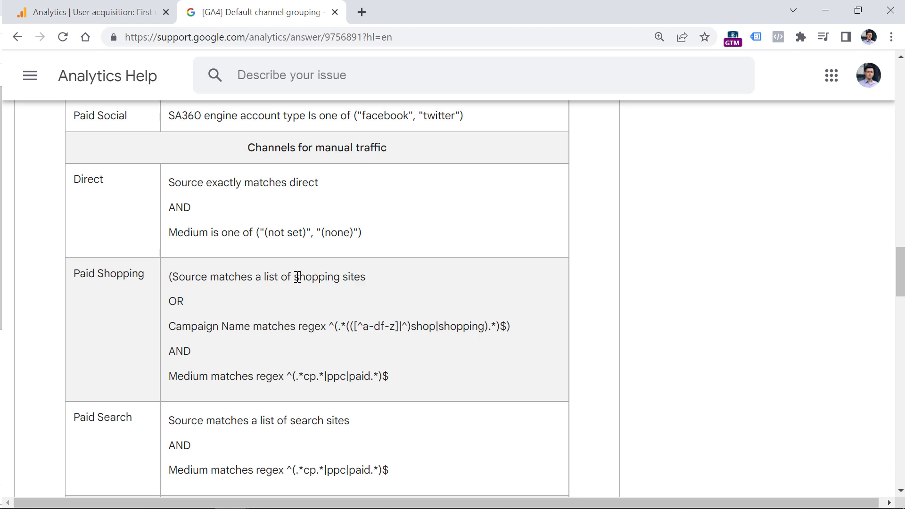
double_click(108, 273)
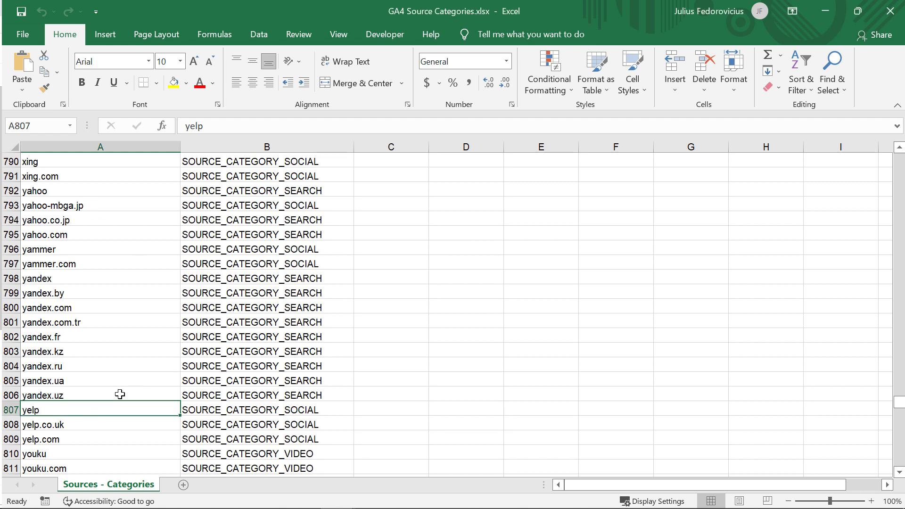
mouse_move(294, 409)
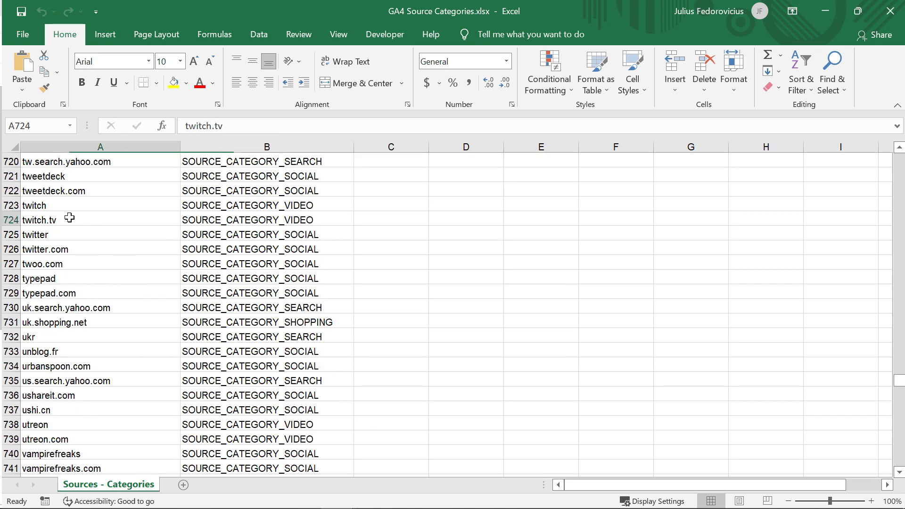
Step: Check twitch.tv's SOURCE_CATEGORY_VIDEO and simplycodes.com's shopping category in the sheet
click(266, 220)
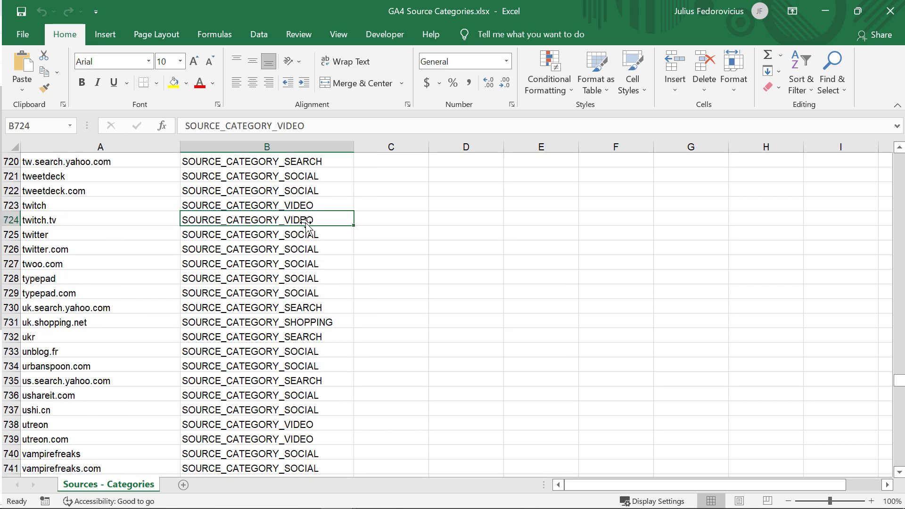
scroll(up, 3)
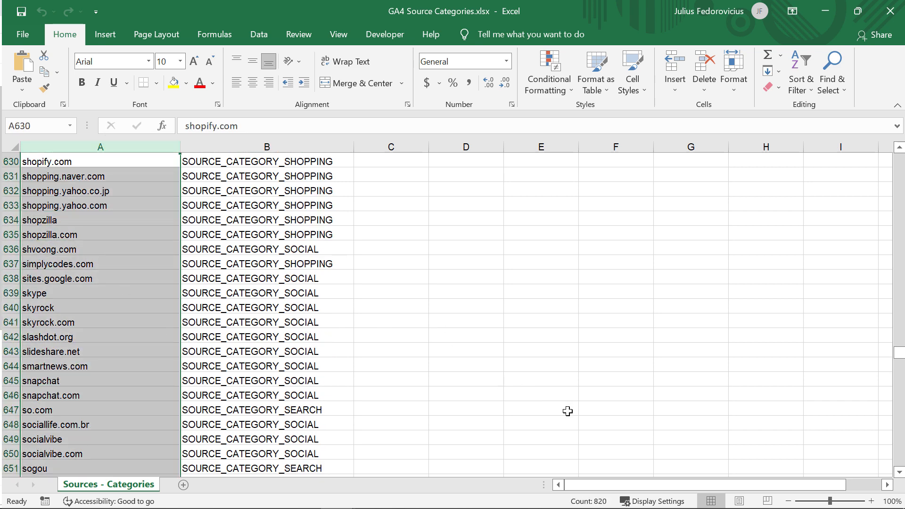
click(58, 264)
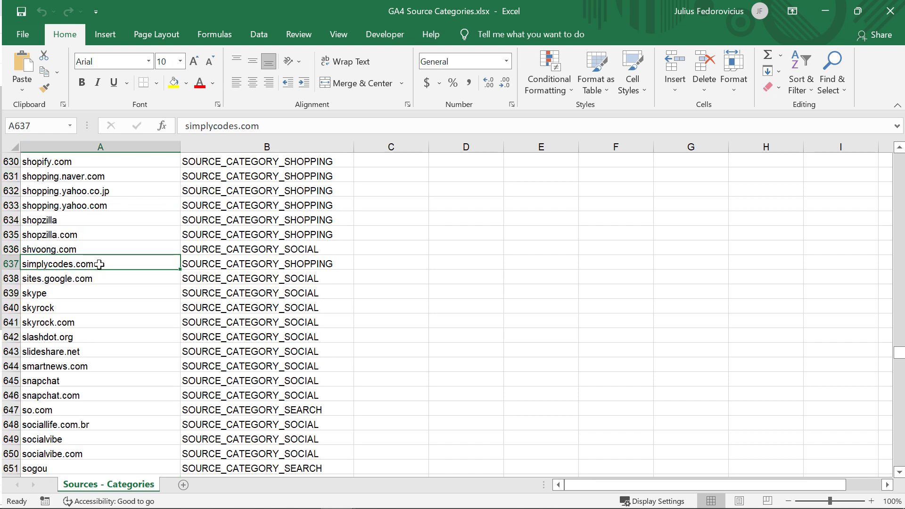
mouse_move(103, 278)
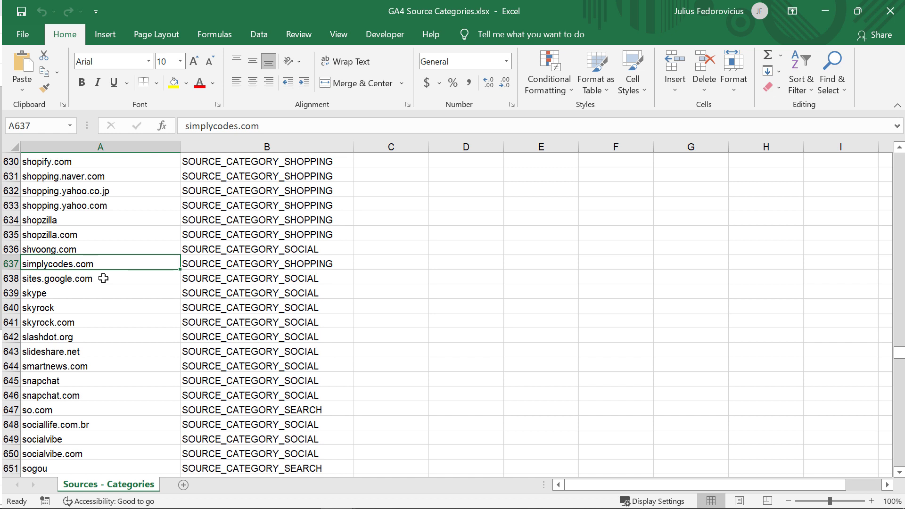
mouse_move(285, 395)
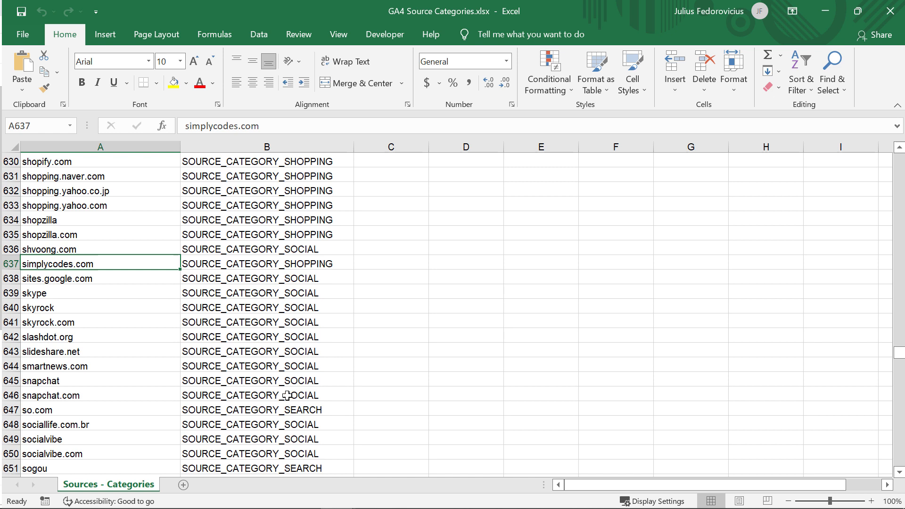
mouse_move(191, 249)
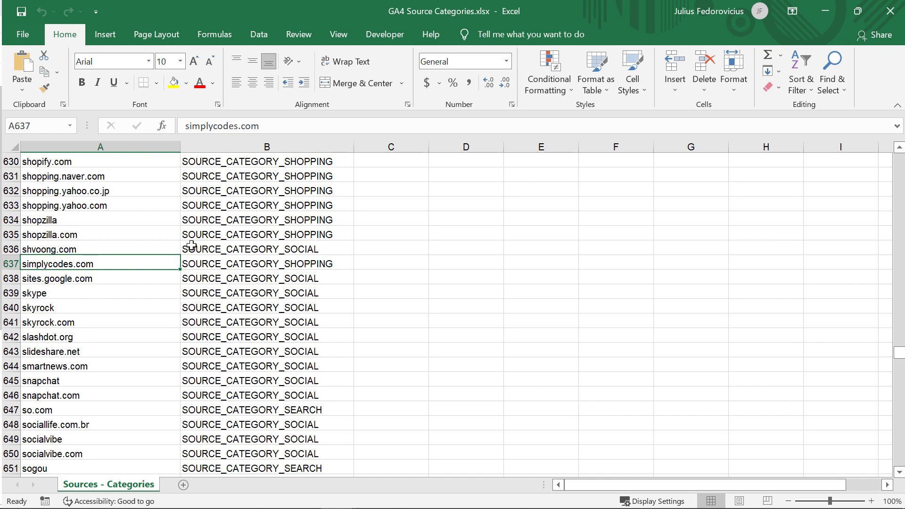
mouse_move(168, 287)
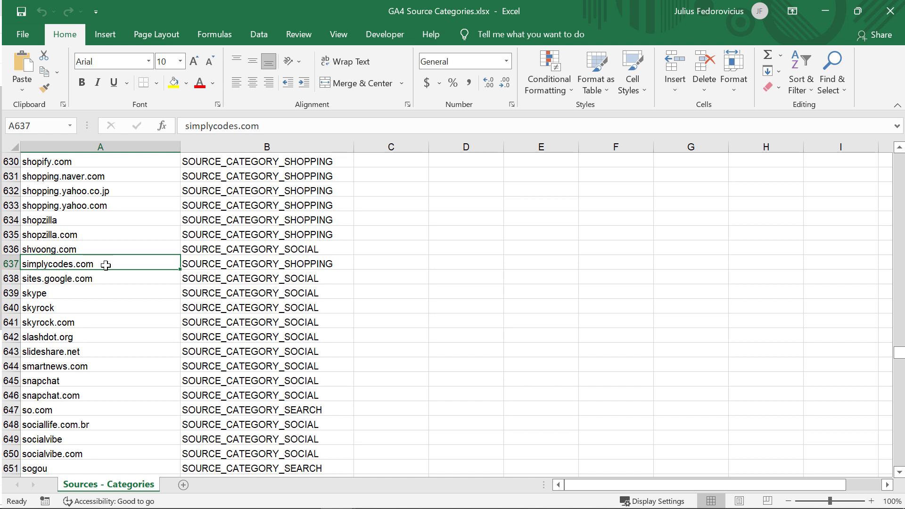
mouse_move(103, 275)
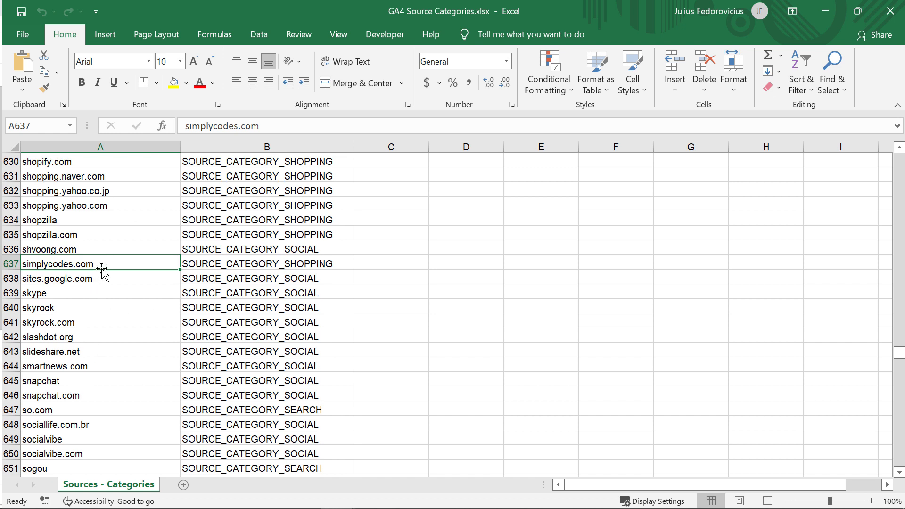
mouse_move(99, 265)
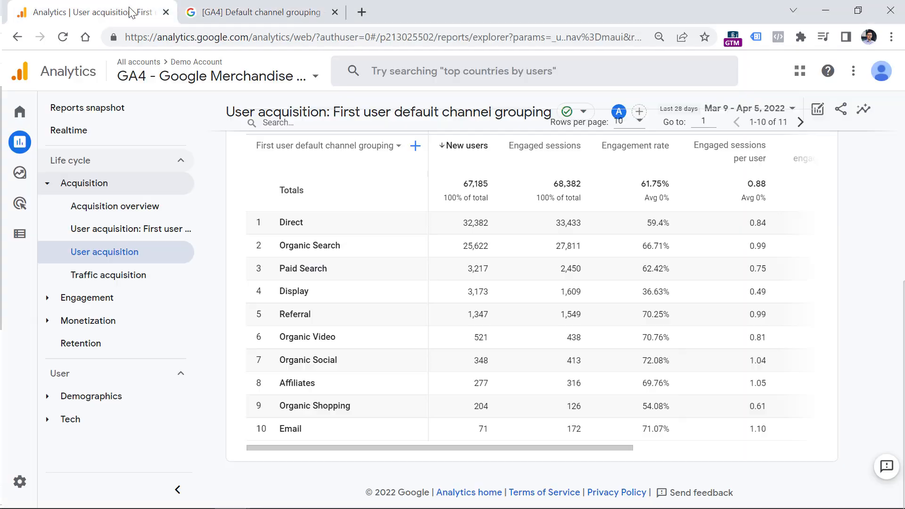
mouse_move(294, 314)
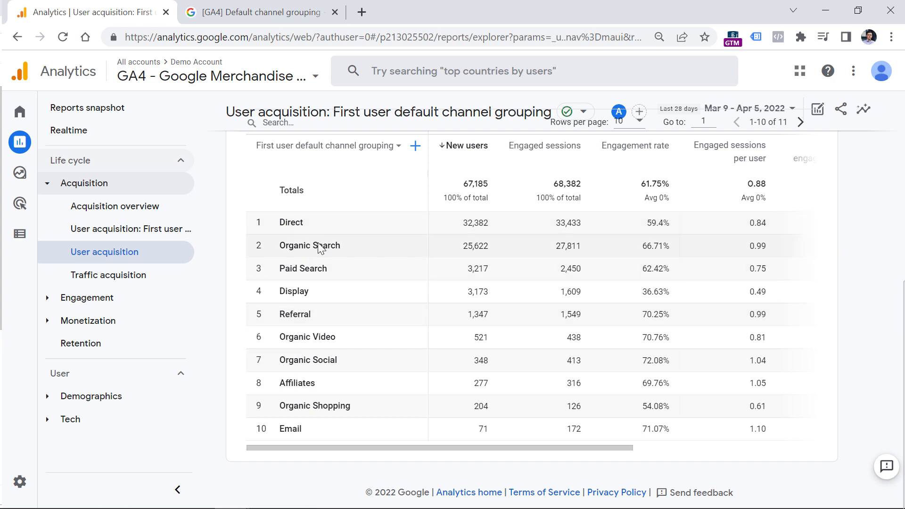
mouse_move(317, 337)
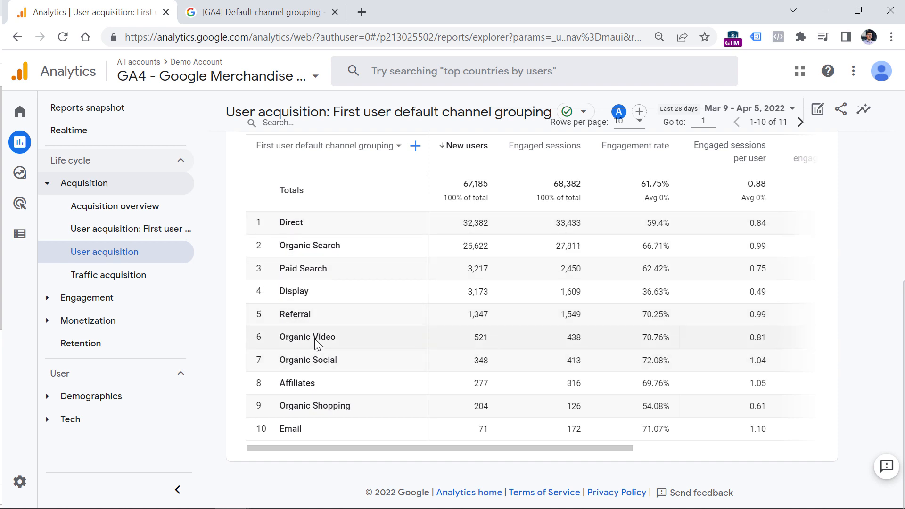
mouse_move(307, 359)
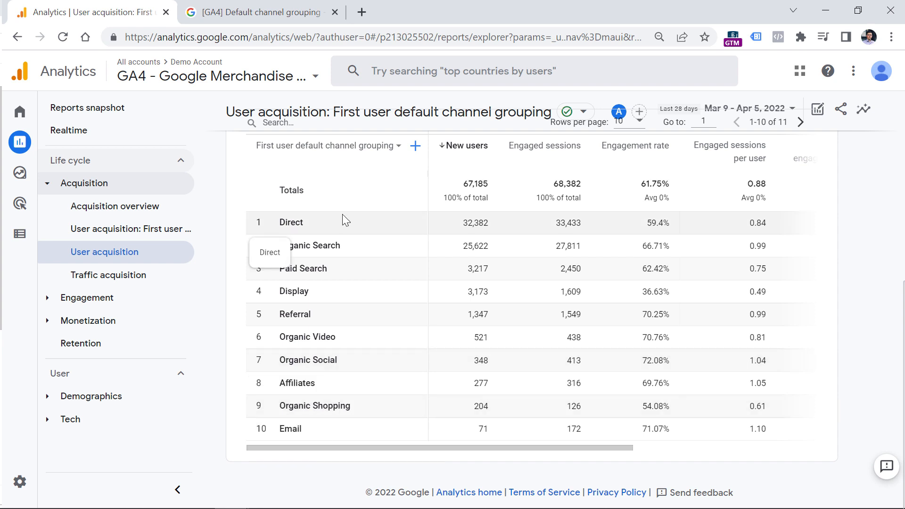
click(260, 13)
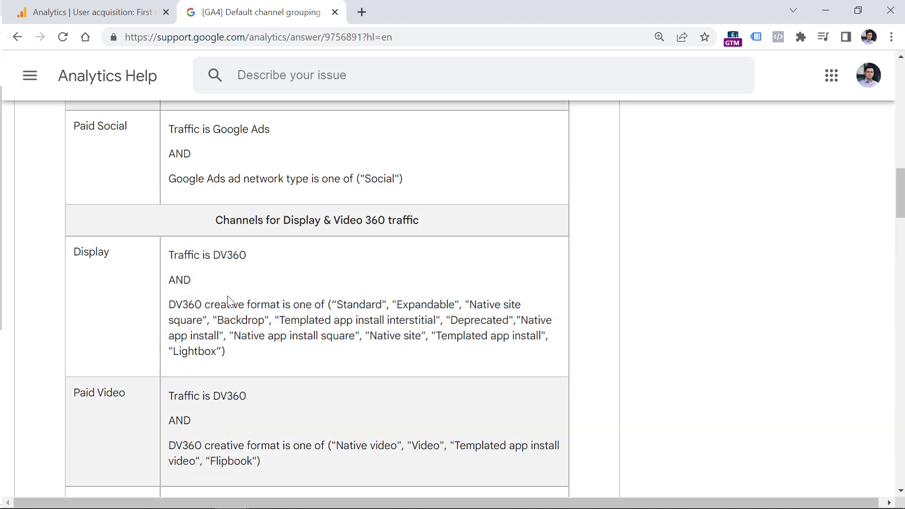
Step: Reread the channel rules and unassigned note, then return to the User acquisition report listing all 11 channels including Unassigned
scroll(up, 3)
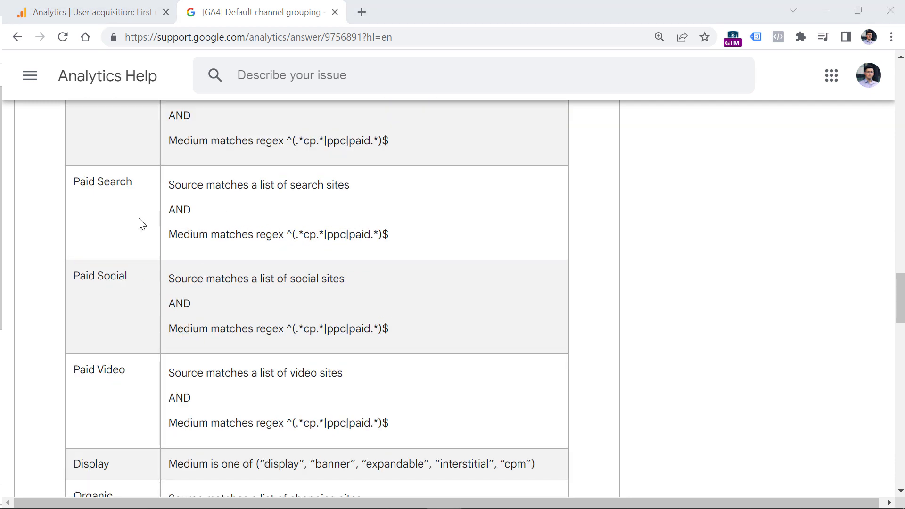
scroll(down, 3)
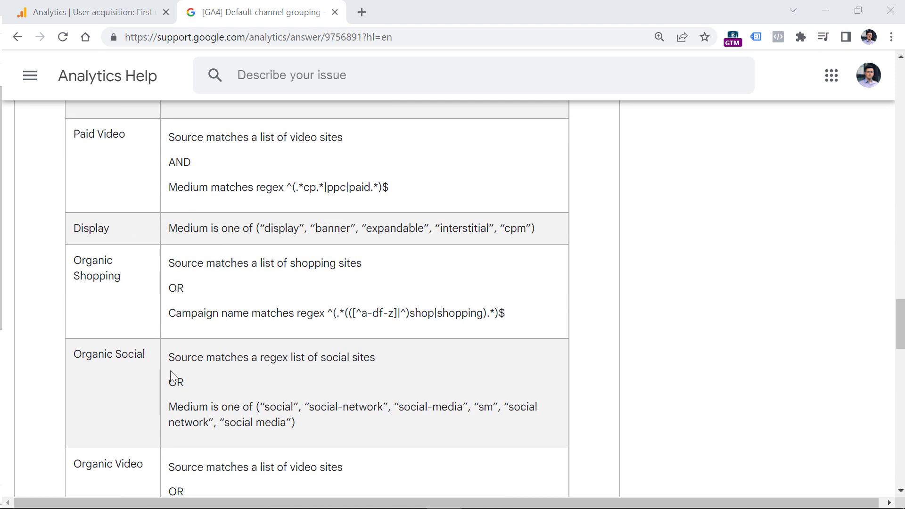
scroll(down, 3)
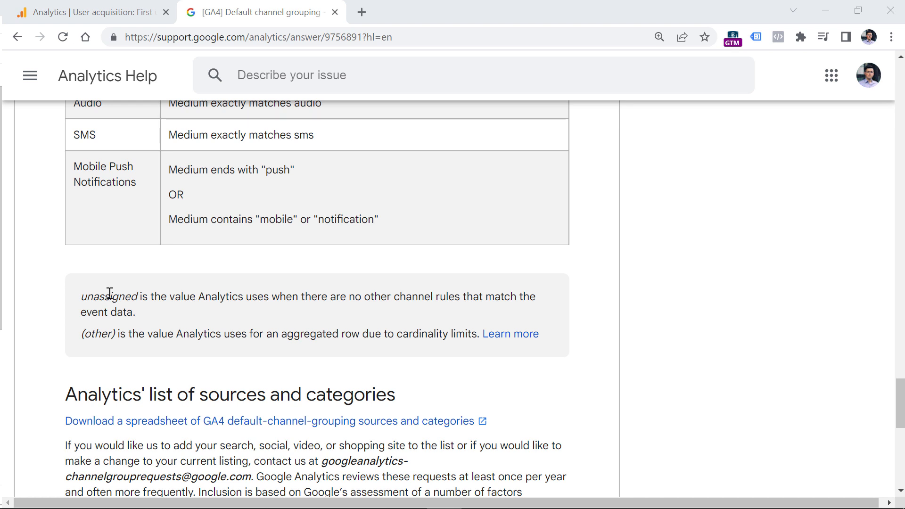
click(86, 11)
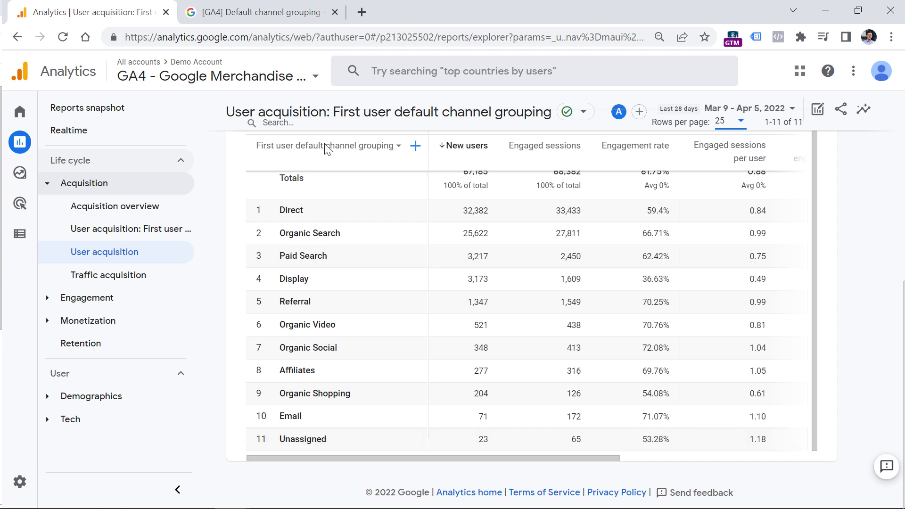
Step: Go to the Traffic acquisition report, where Unassigned ranks third, and view its revenue and conversion columns
click(108, 274)
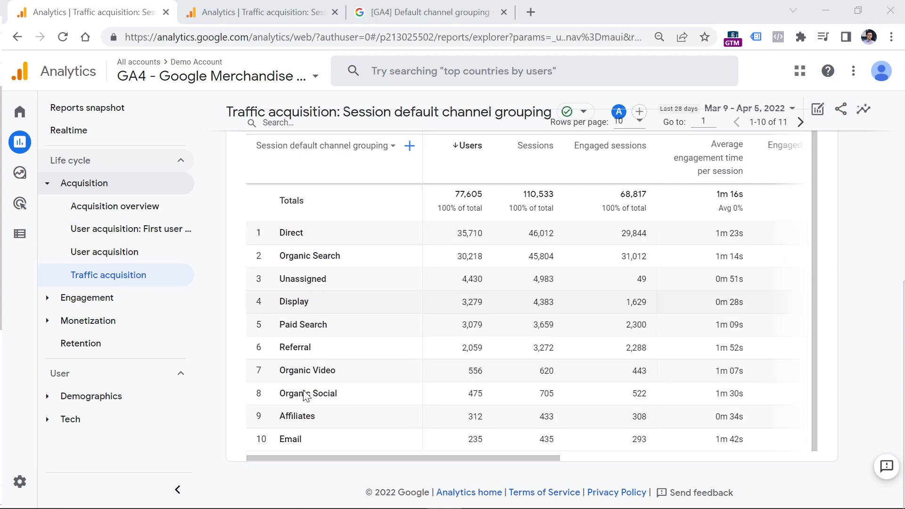
mouse_move(302, 279)
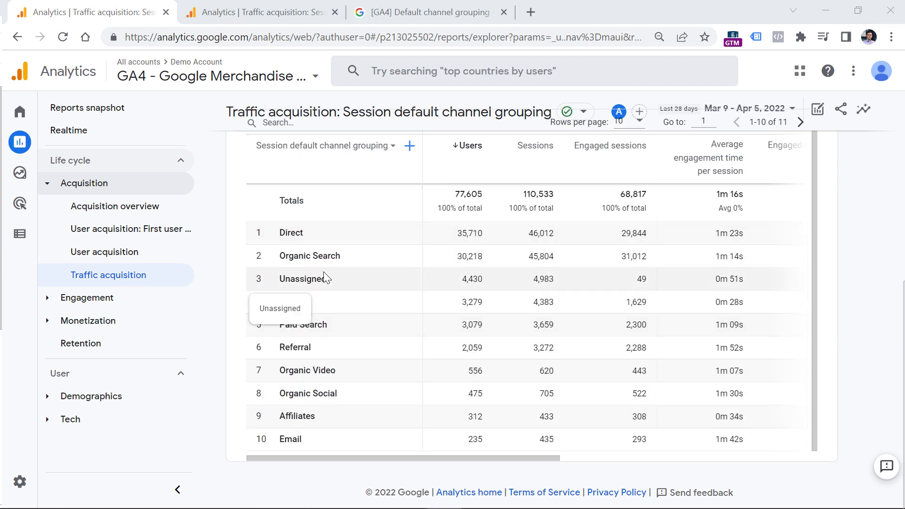
mouse_move(387, 230)
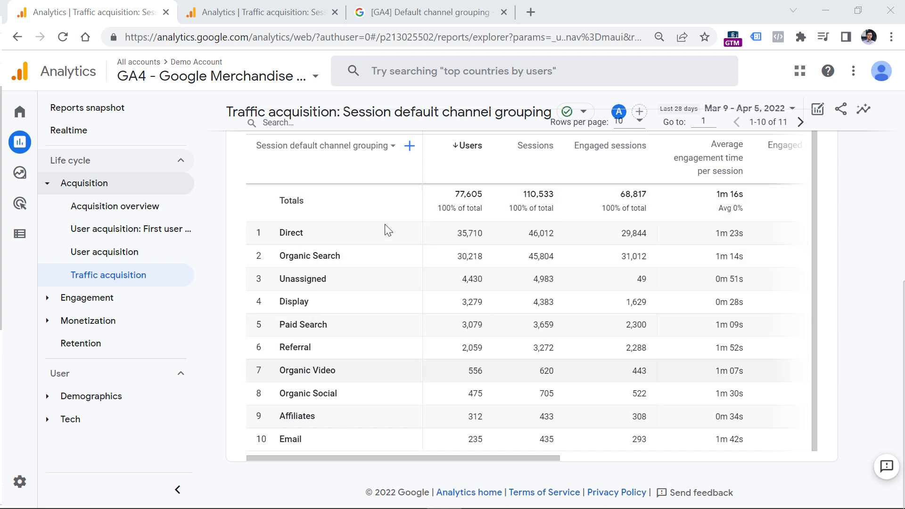
mouse_move(291, 233)
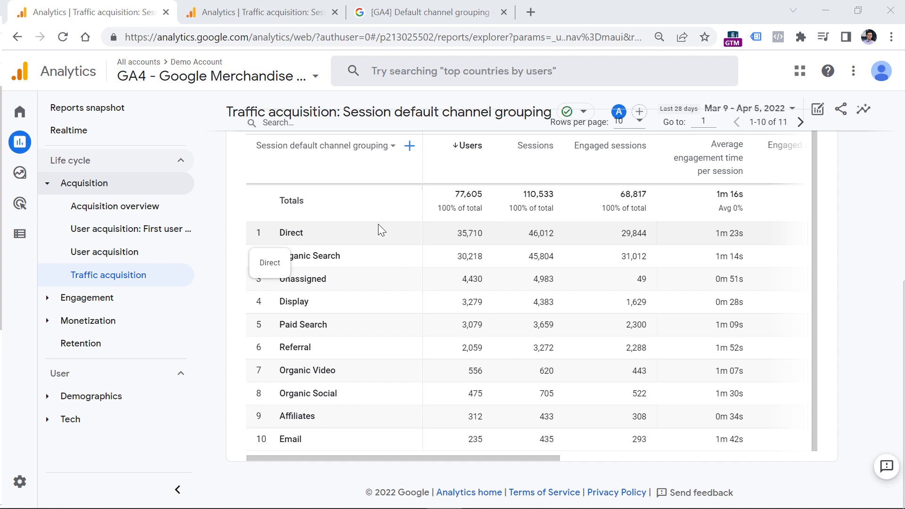
mouse_move(359, 292)
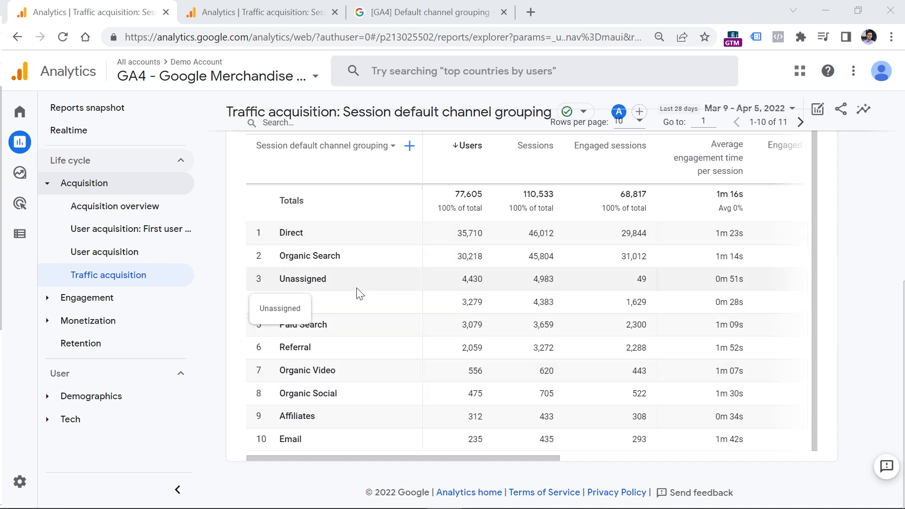
mouse_move(323, 461)
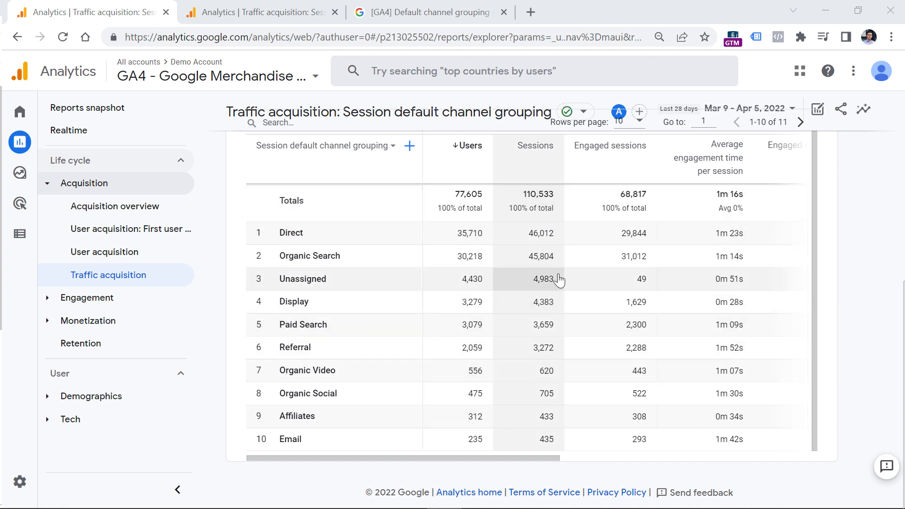
scroll(right, 3)
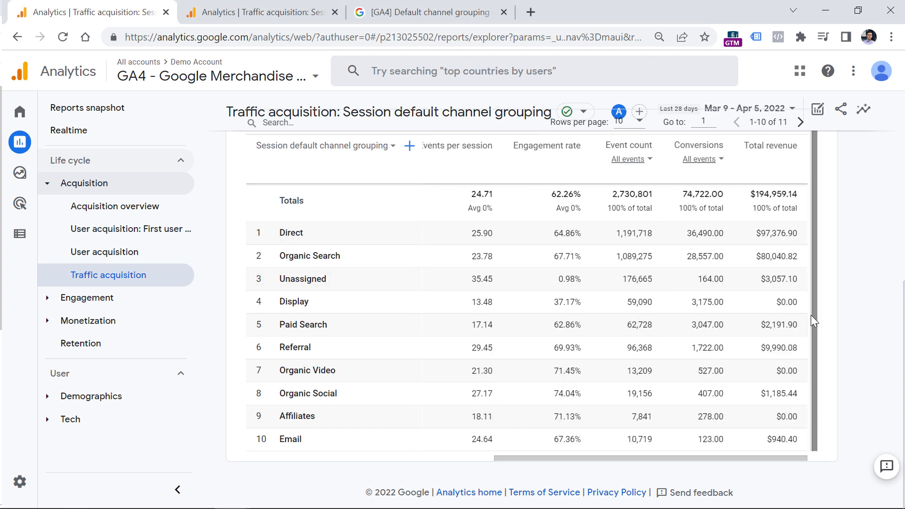
mouse_move(300, 237)
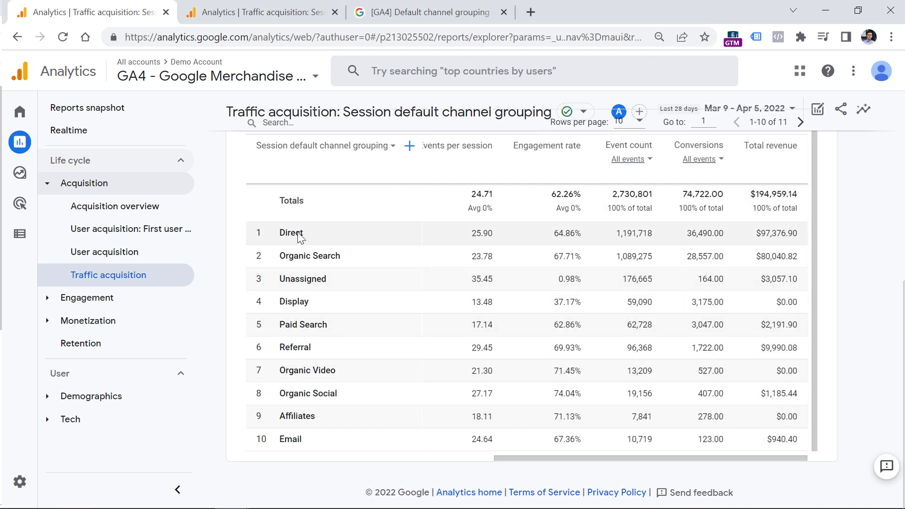